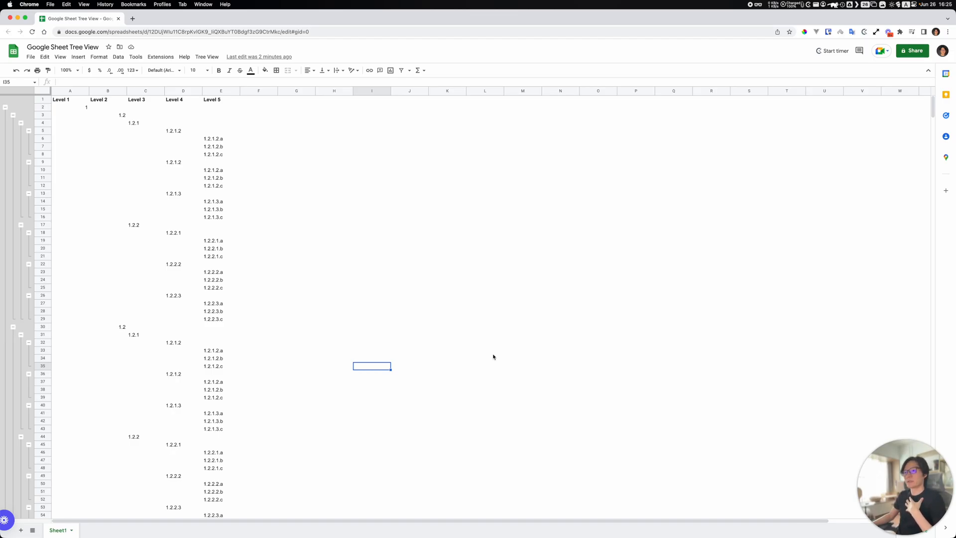
pyautogui.moveTo(438, 523)
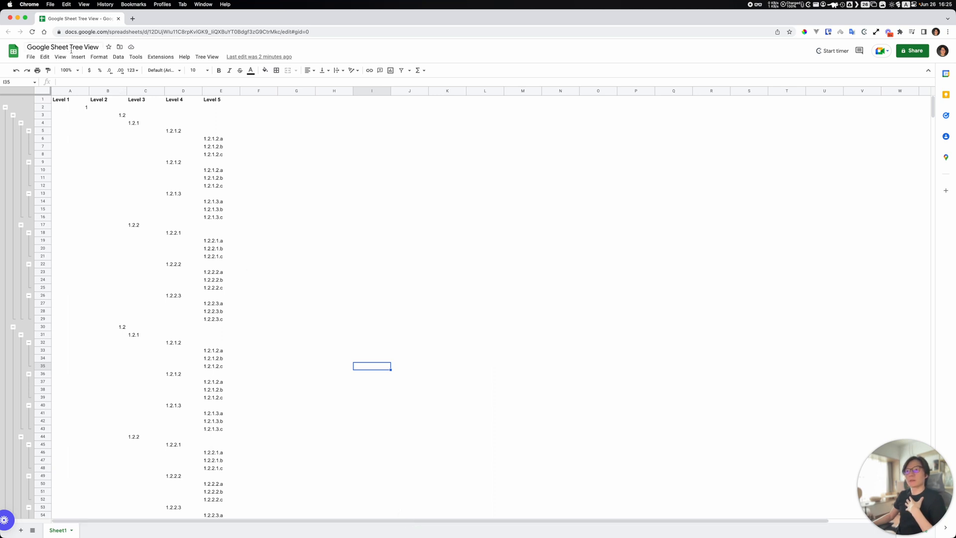
pyautogui.moveTo(386, 182)
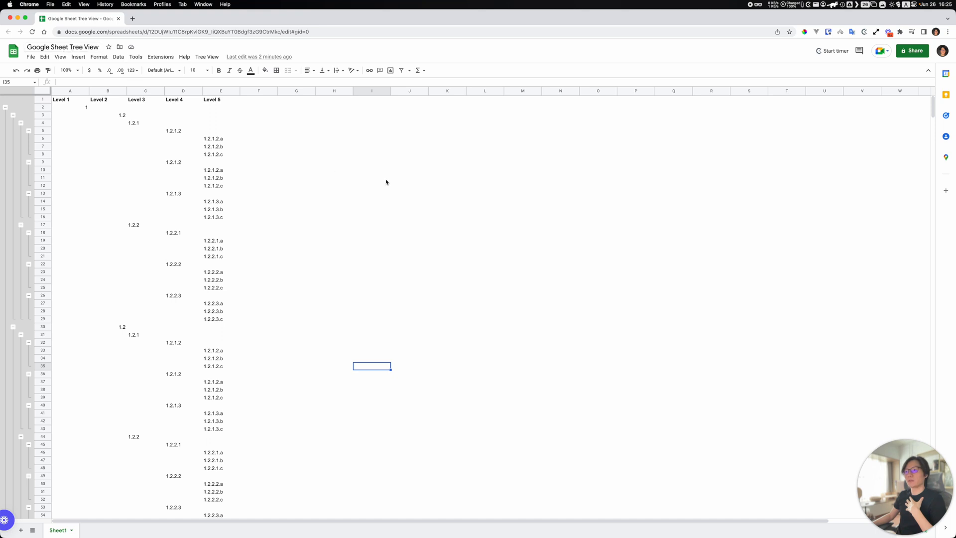
# Select and inspect parts of the outline, including A1:E16, the 1.2.1 entry and A2:E16
pyautogui.click(372, 178)
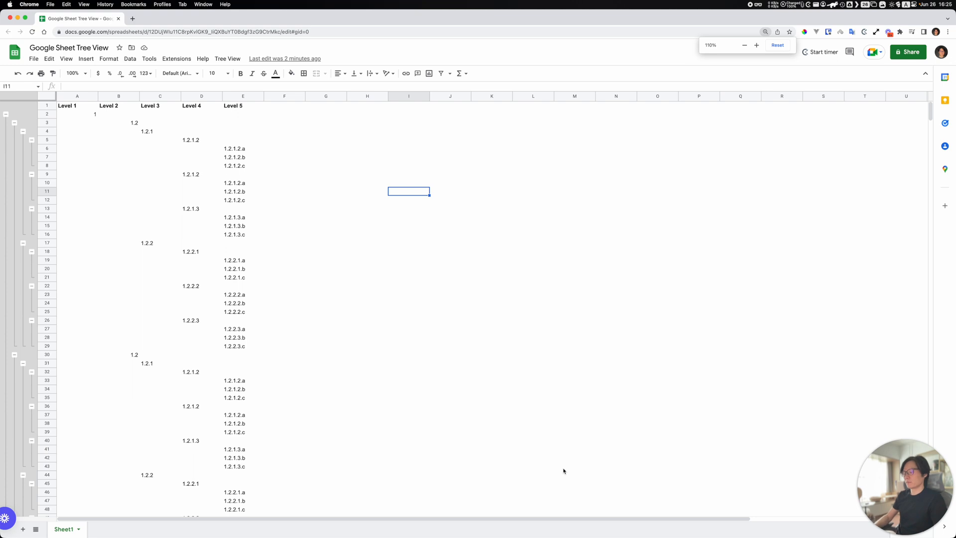
pyautogui.click(777, 44)
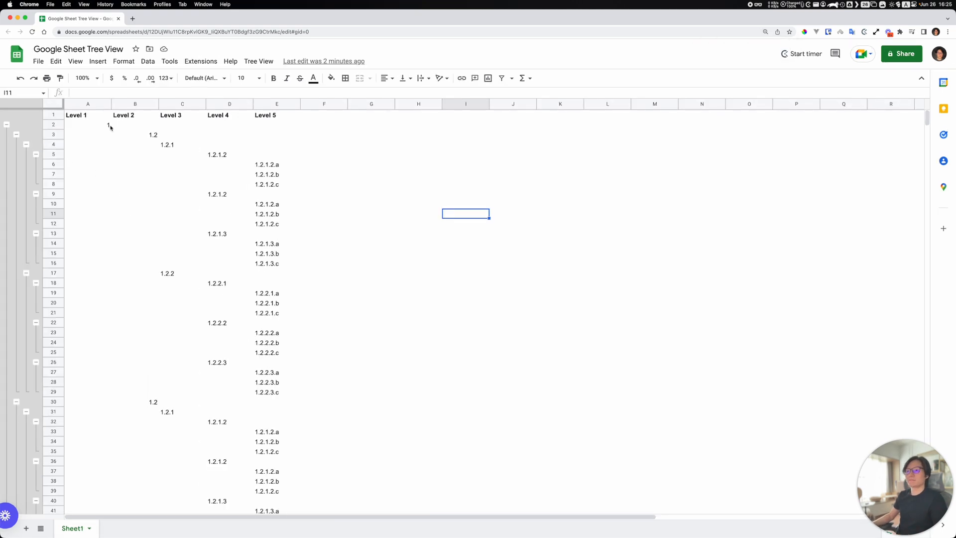
pyautogui.moveTo(76, 115); pyautogui.dragTo(268, 256)
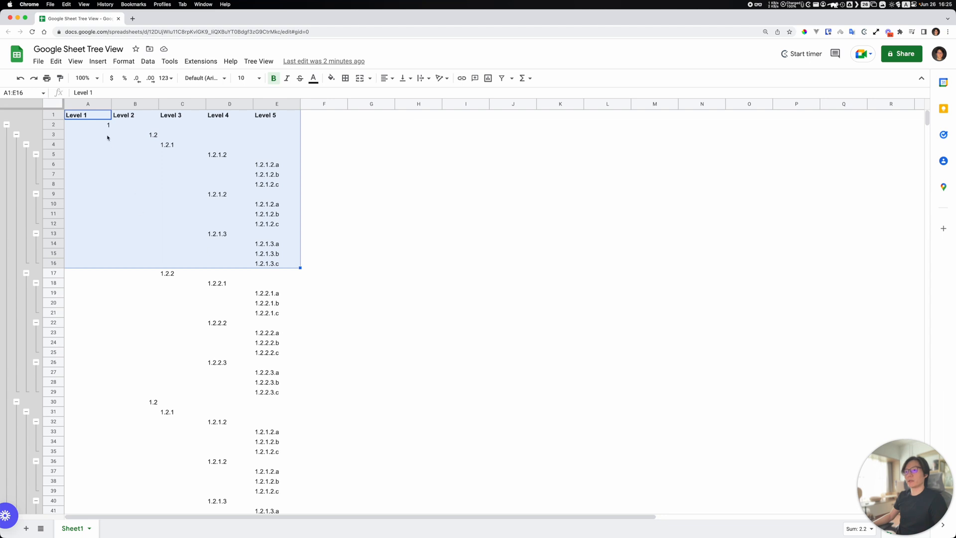
pyautogui.click(188, 135)
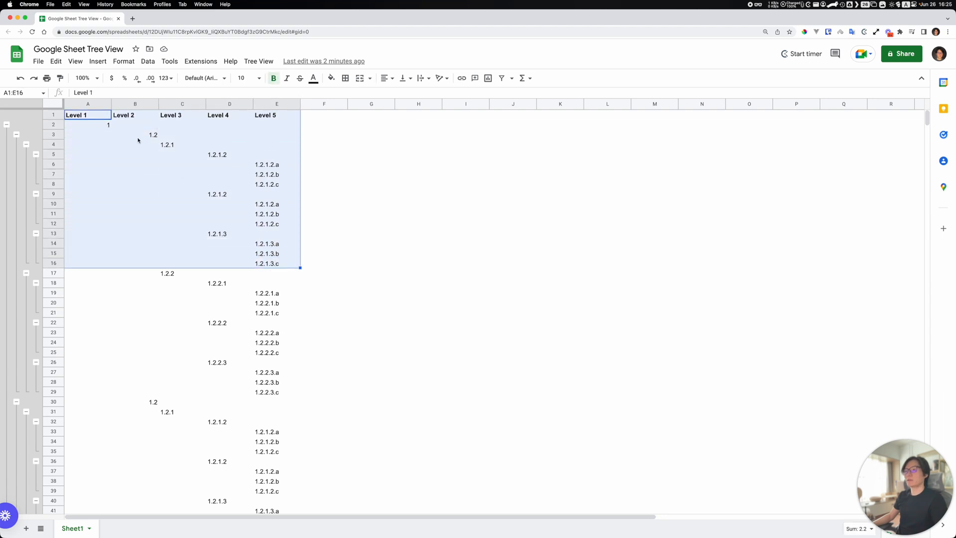
pyautogui.click(182, 144)
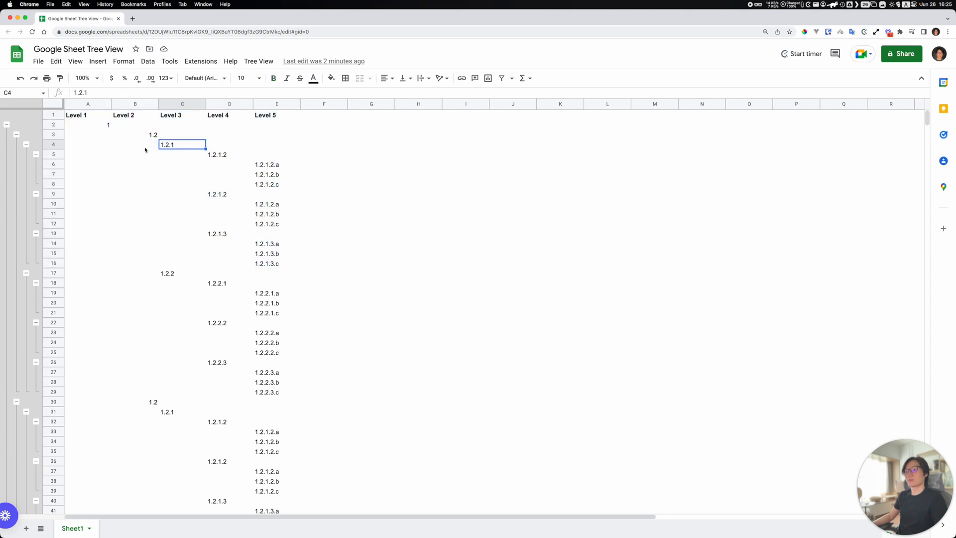
pyautogui.moveTo(94, 128)
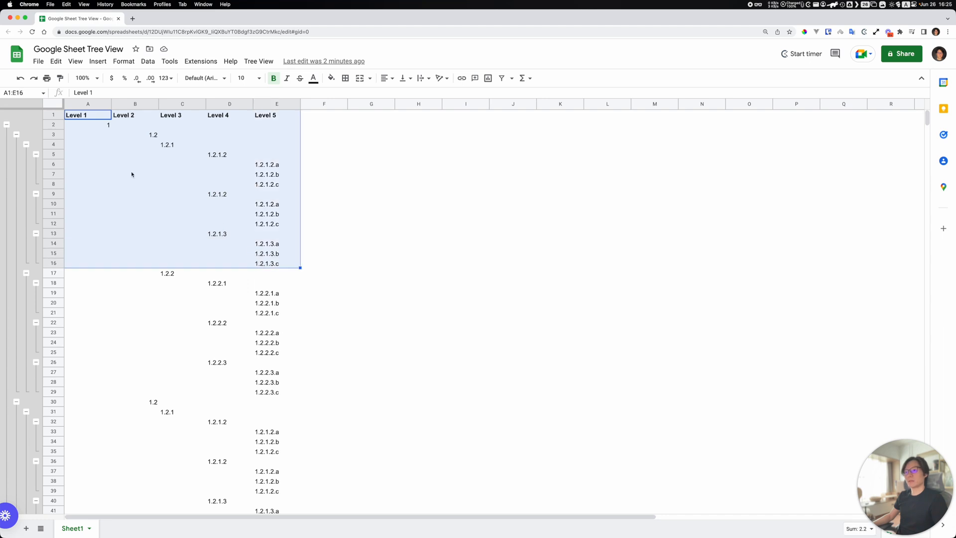
pyautogui.click(229, 153)
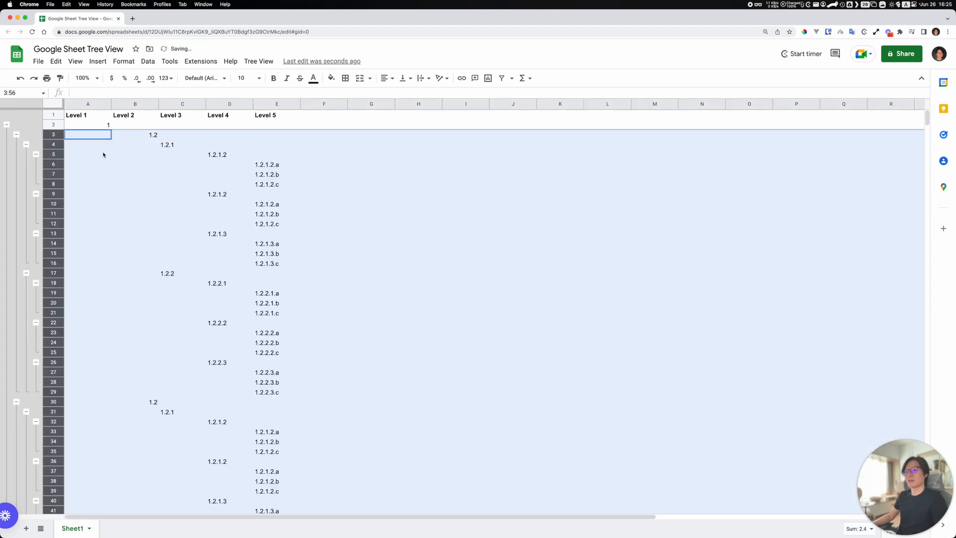
pyautogui.scroll(-3)
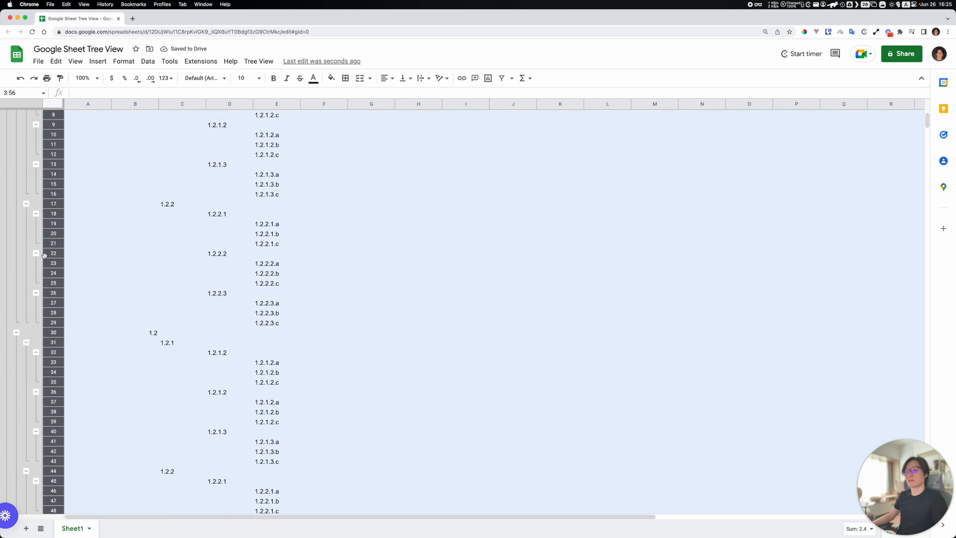
pyautogui.scroll(3)
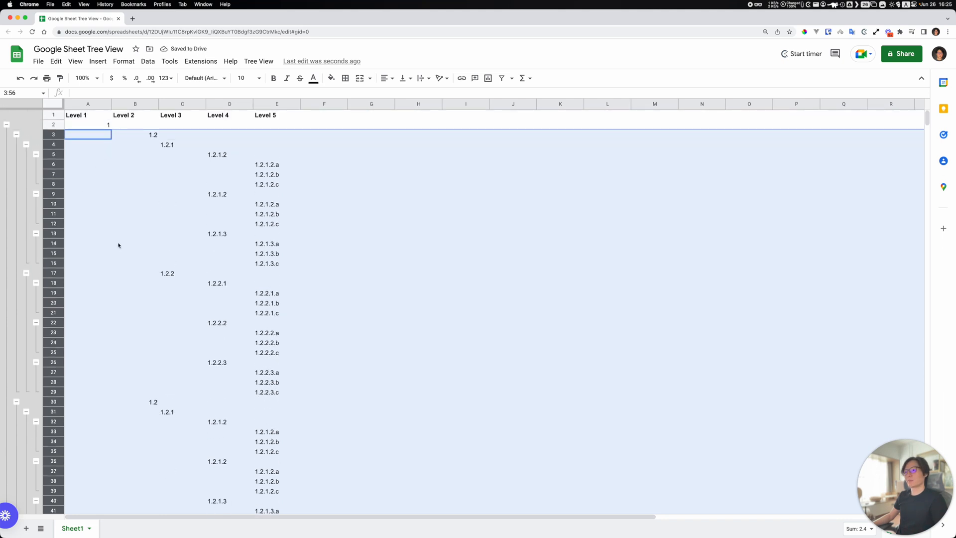
pyautogui.click(87, 194)
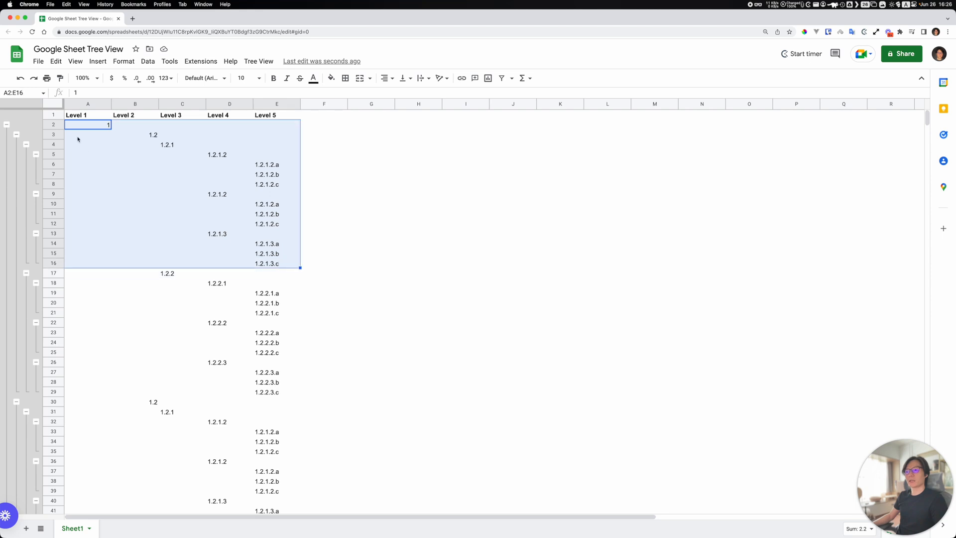
# Collapse the outline, expand the top level, and pick the first 1.2 entry to renumber as 1.1
pyautogui.click(87, 134)
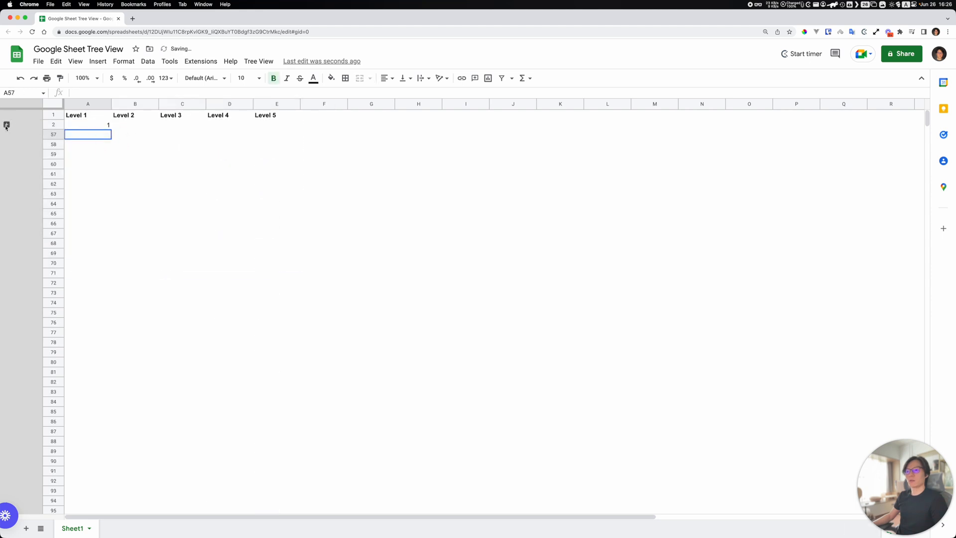
pyautogui.click(6, 125)
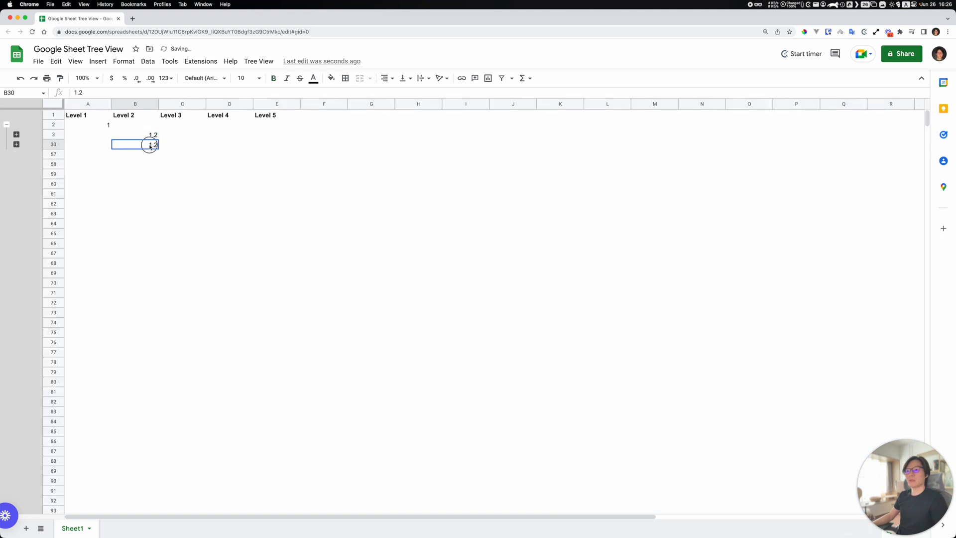
pyautogui.moveTo(150, 145); pyautogui.dragTo(150, 134)
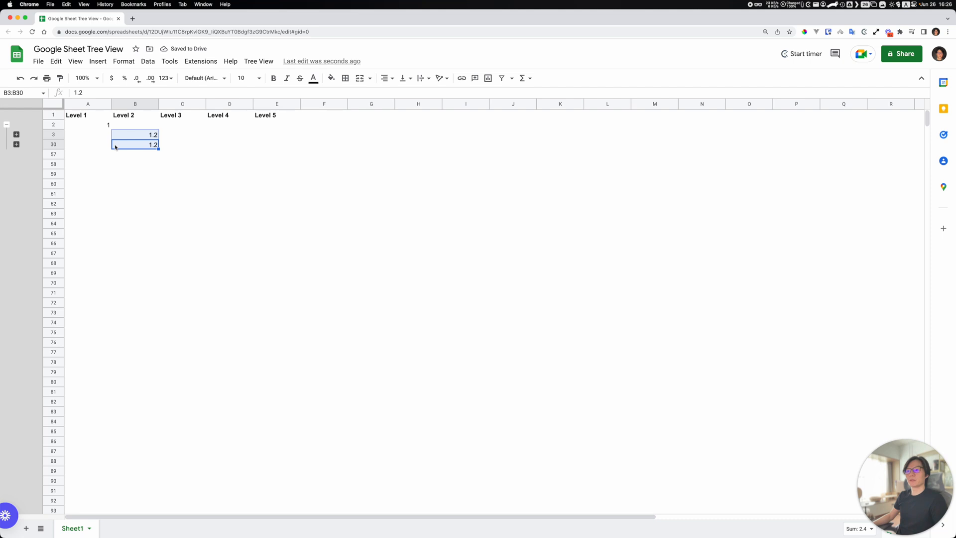
pyautogui.click(135, 134)
pyautogui.write('1.1')
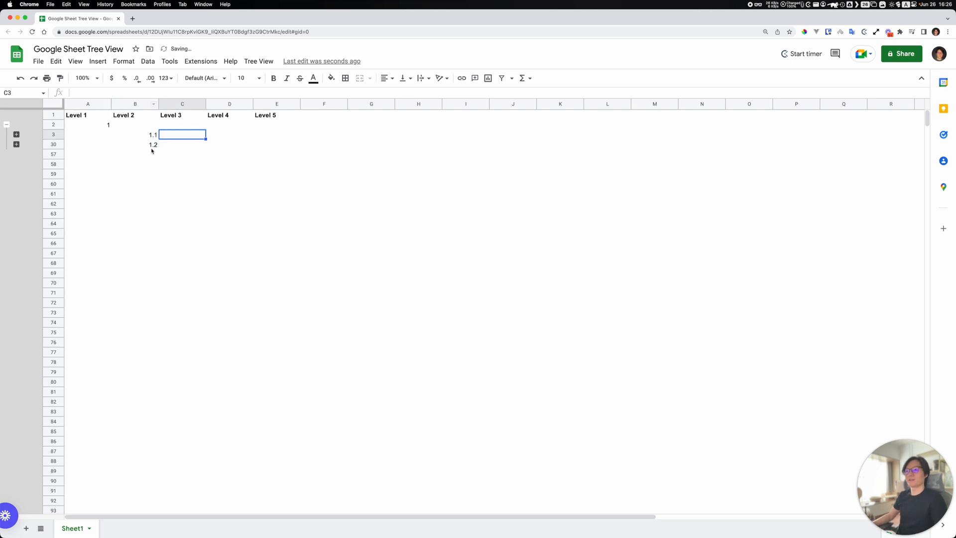
# Expand the first section, renumber its 1.2.1 entry to 1.1.1, and select A2:E29
pyautogui.click(16, 134)
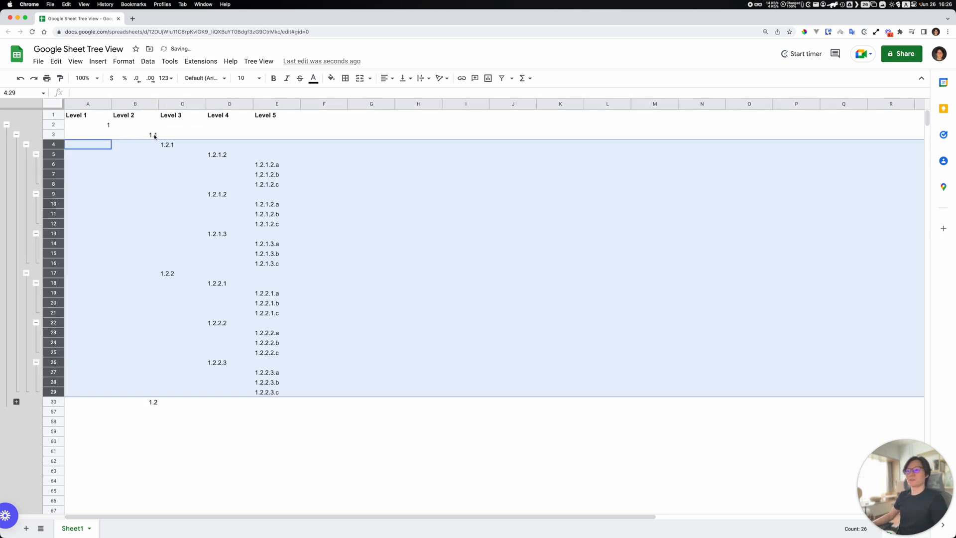
pyautogui.click(182, 145)
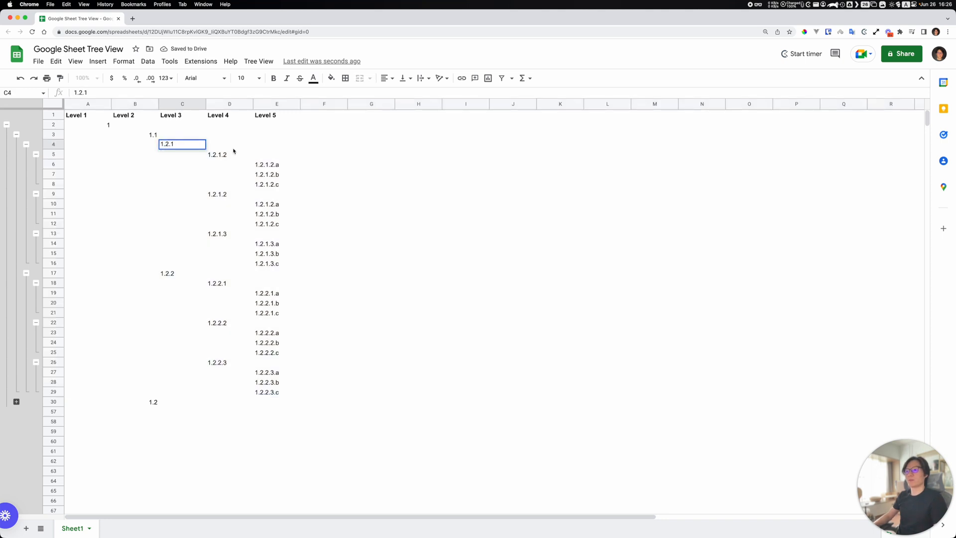
pyautogui.write('1.1.1')
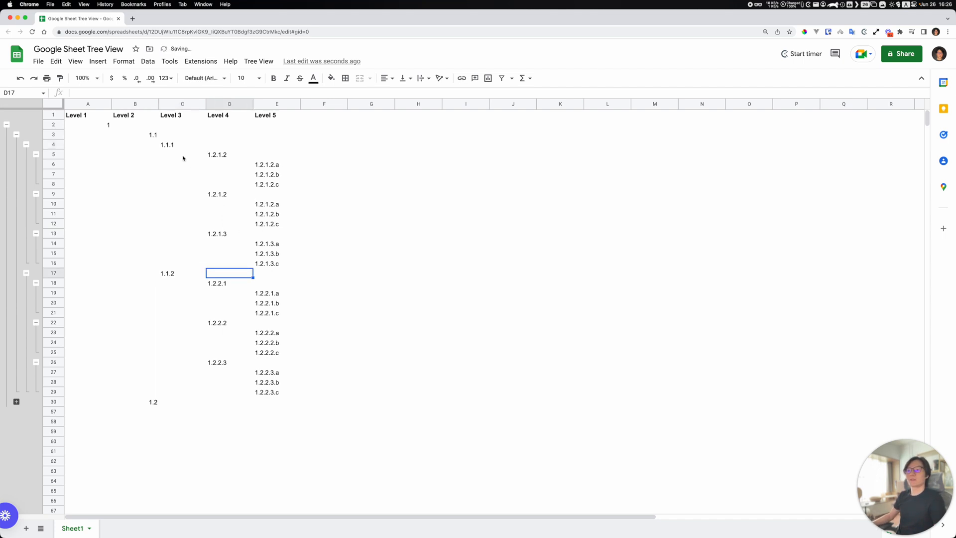
pyautogui.click(182, 144)
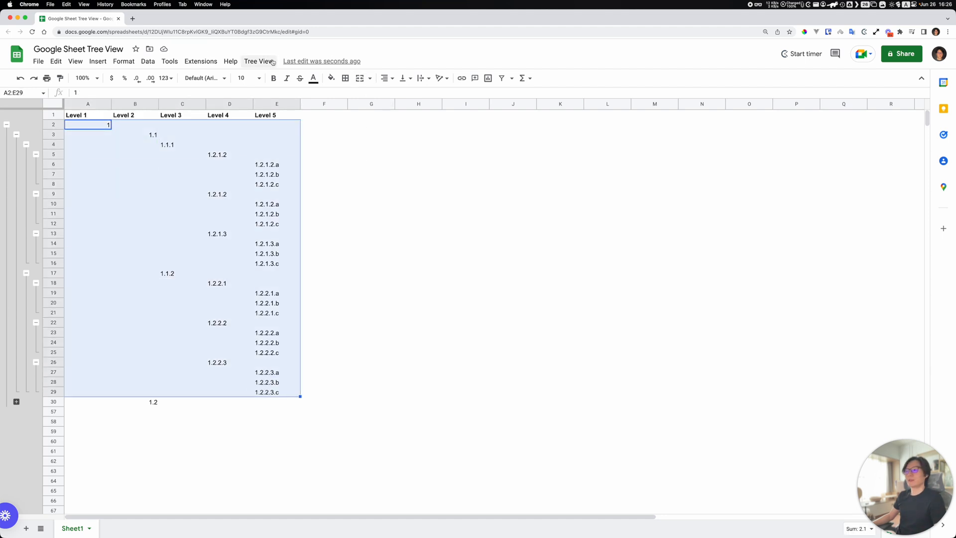
# Run Tree View > Remove on A2:E29 and scroll to confirm all rows are ungrouped
pyautogui.click(258, 61)
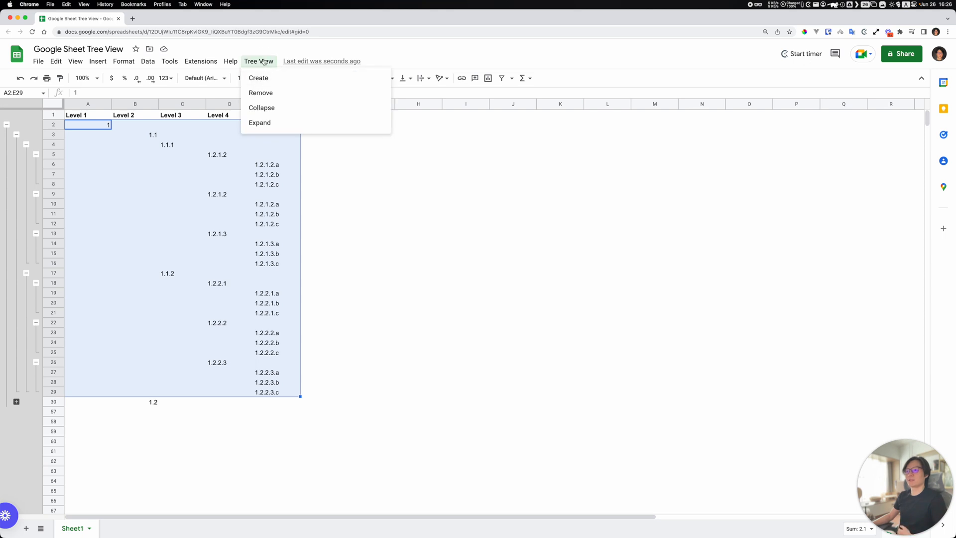
pyautogui.moveTo(277, 123)
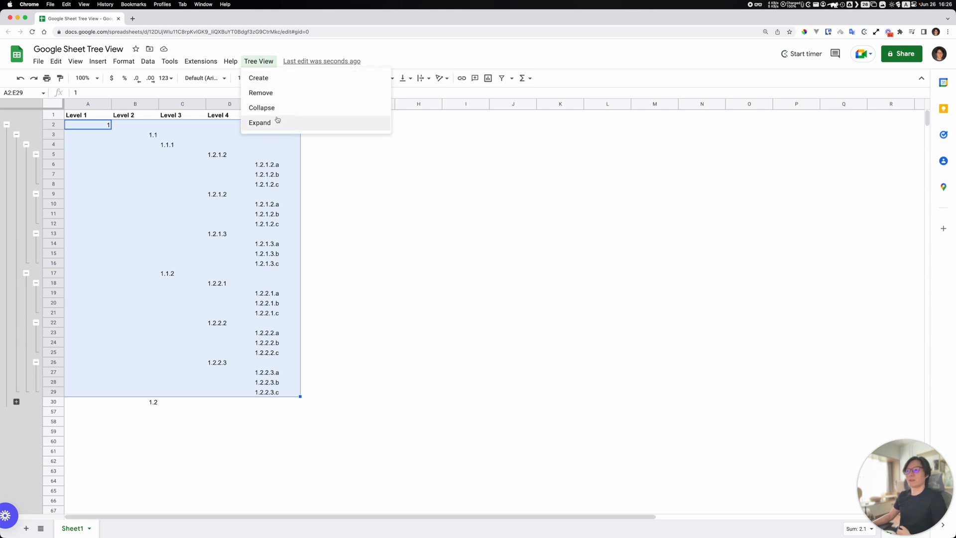
pyautogui.click(259, 123)
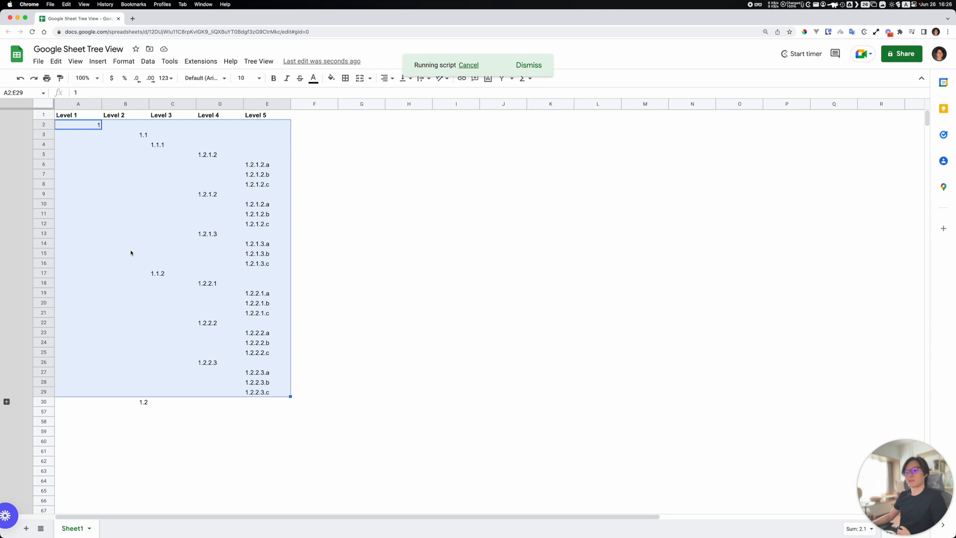
pyautogui.scroll(-3)
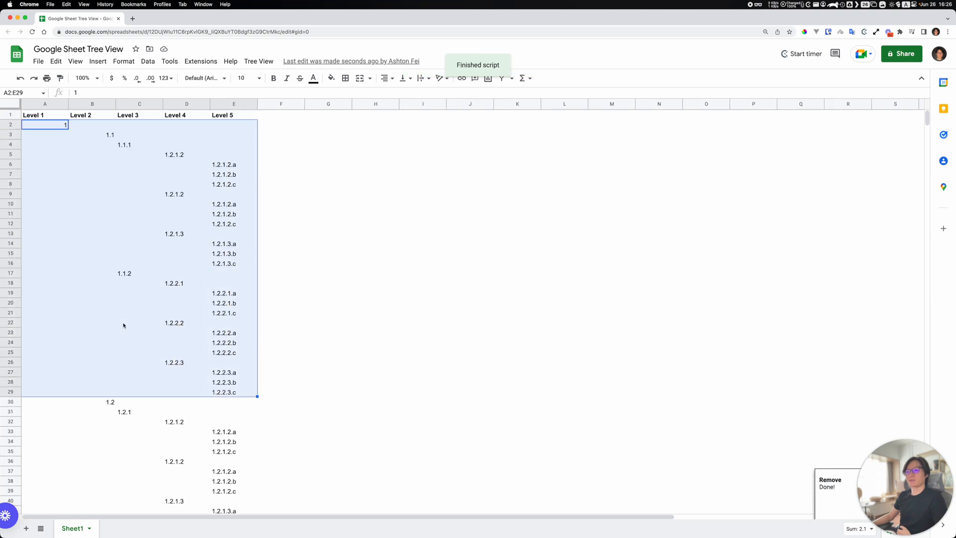
pyautogui.scroll(-3)
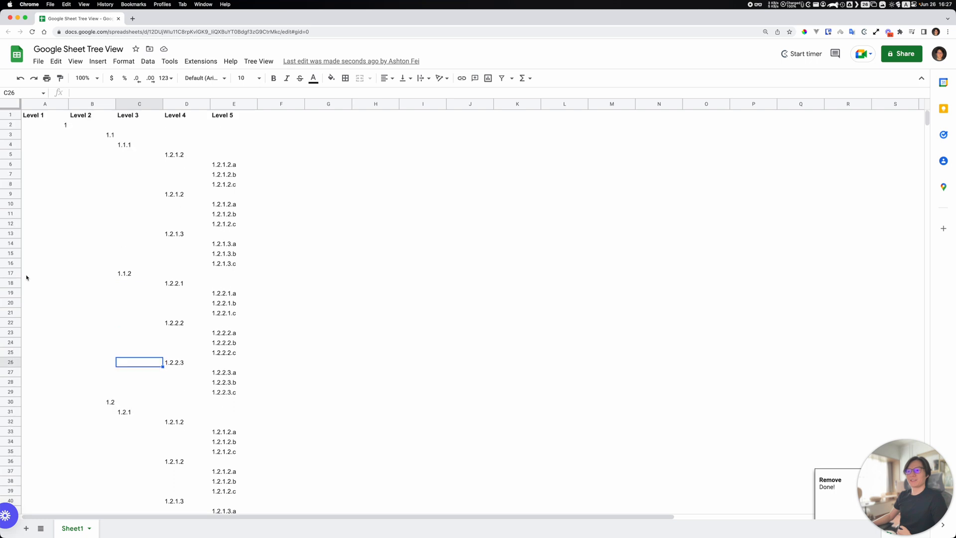
# Search the Data and View menus for row grouping and group rows 6–8
pyautogui.click(10, 243)
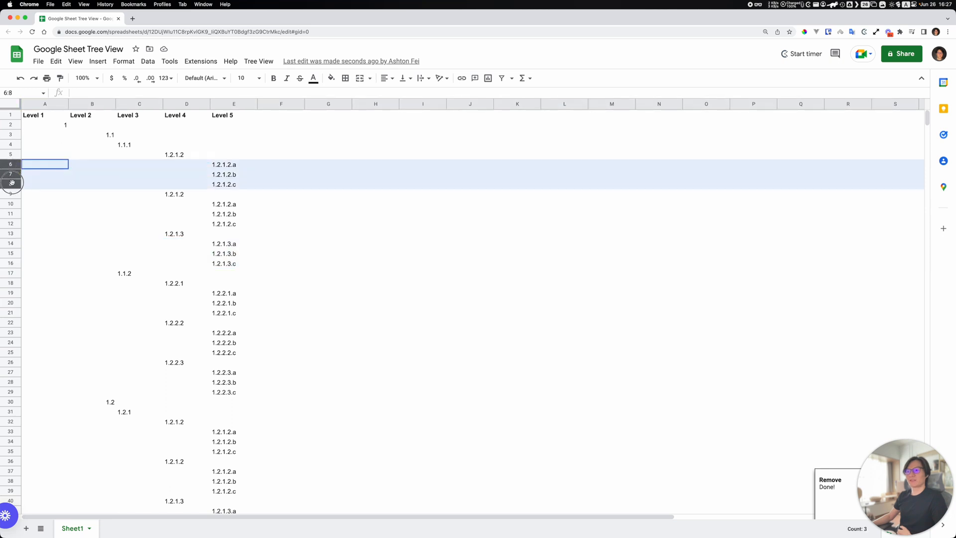
pyautogui.click(148, 61)
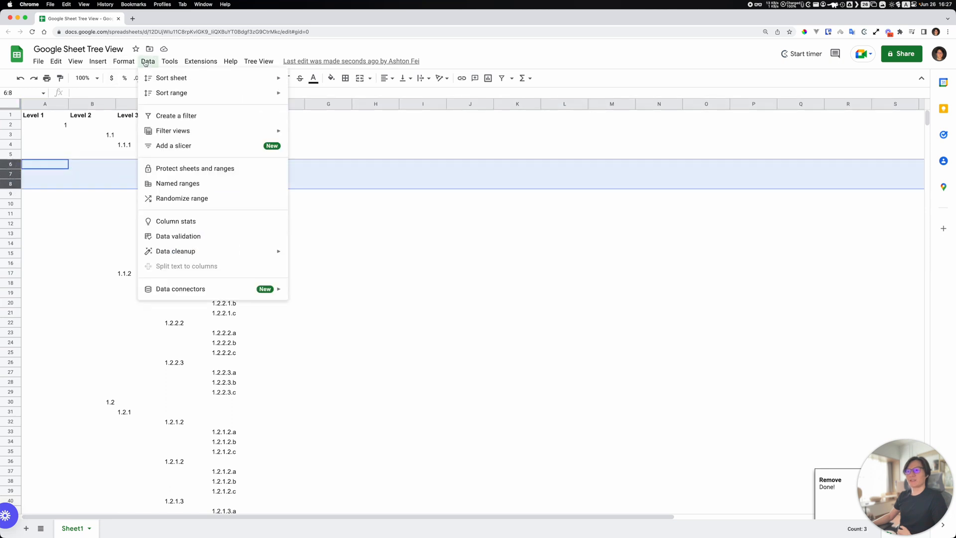
pyautogui.click(75, 61)
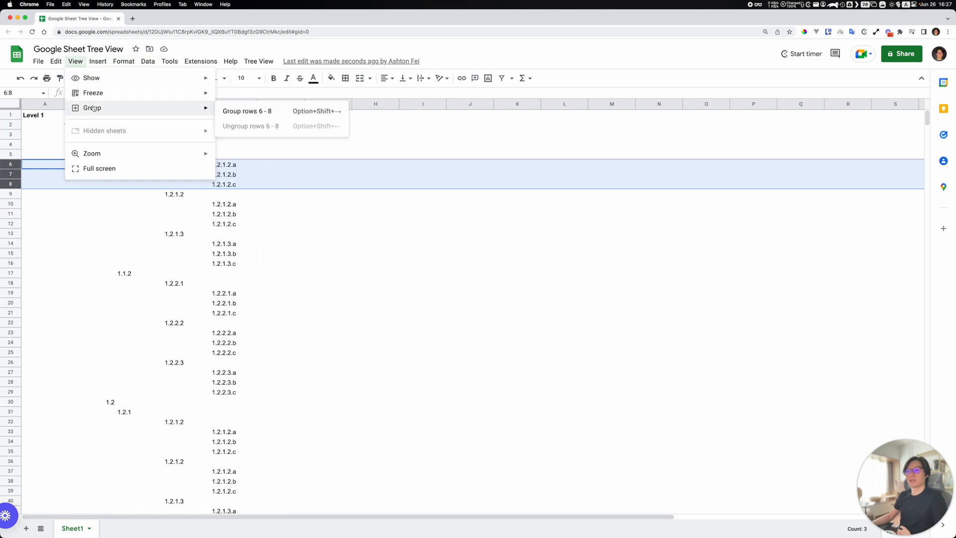
pyautogui.click(247, 110)
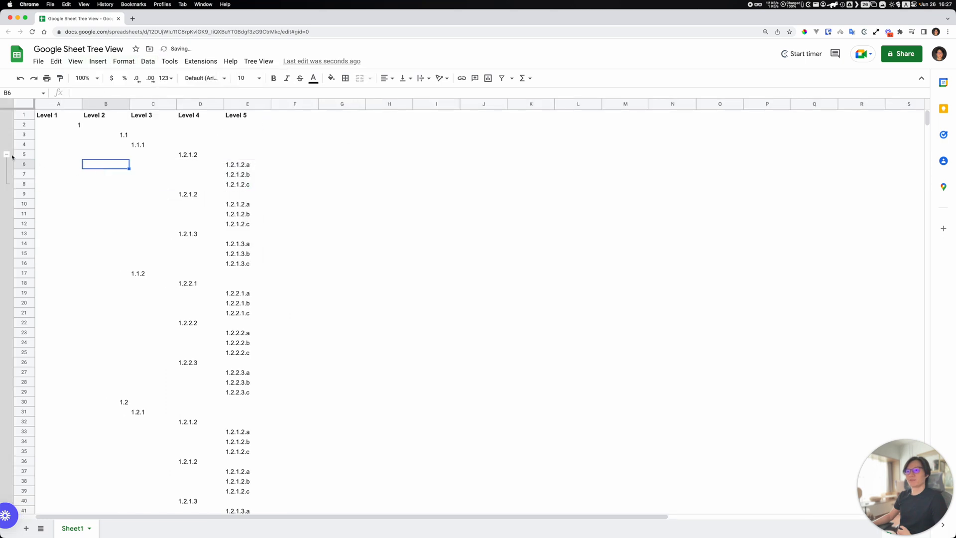
pyautogui.moveTo(59, 163); pyautogui.dragTo(59, 183)
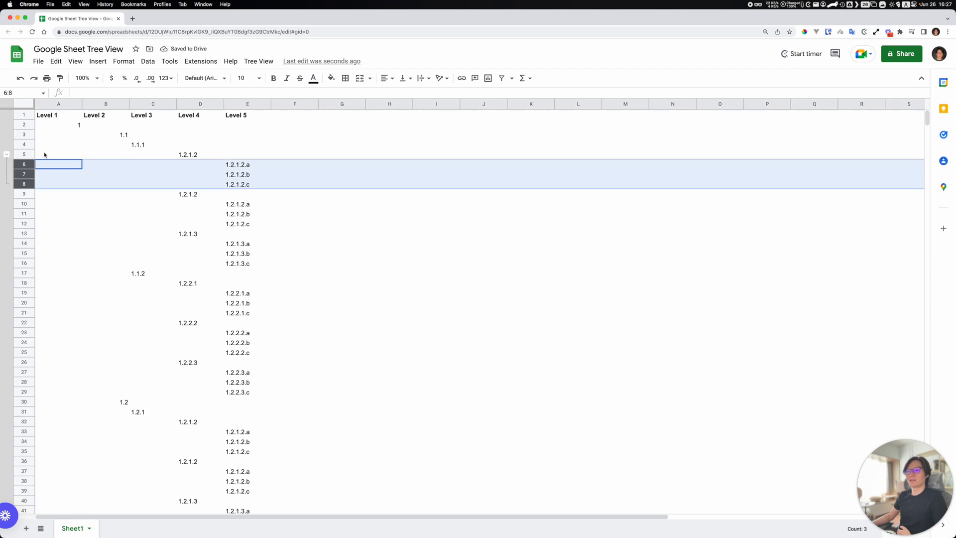
# Group rows 5–16 through View > Group and collapse that group
pyautogui.click(200, 153)
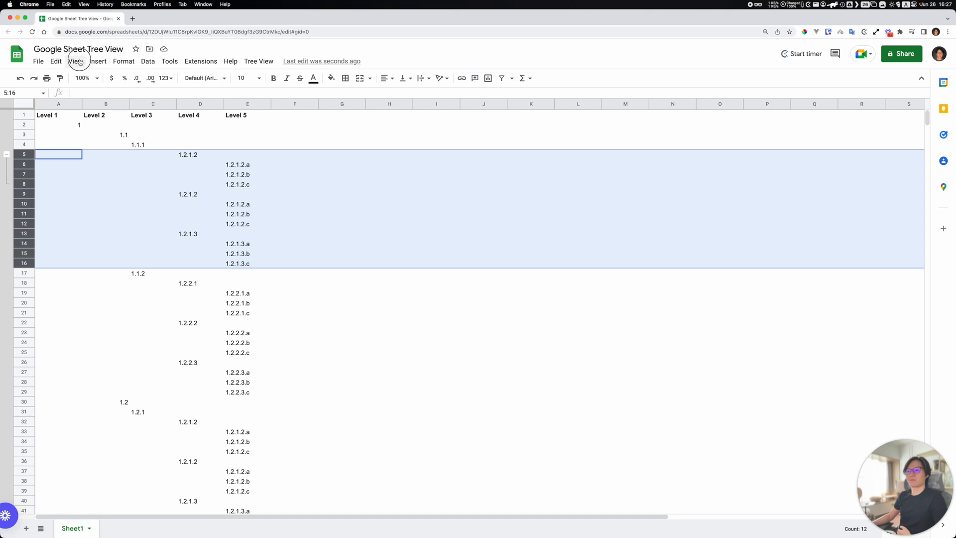
pyautogui.click(76, 61)
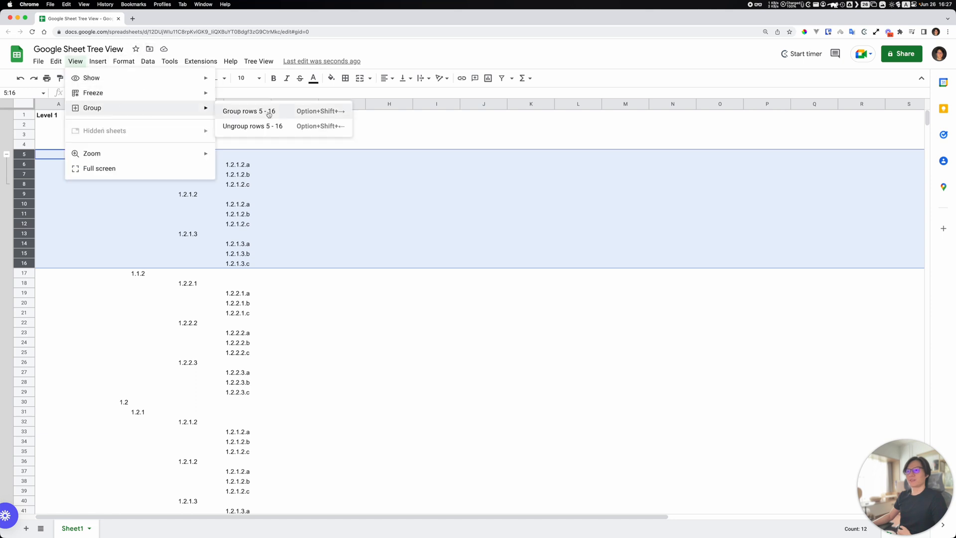
pyautogui.click(249, 111)
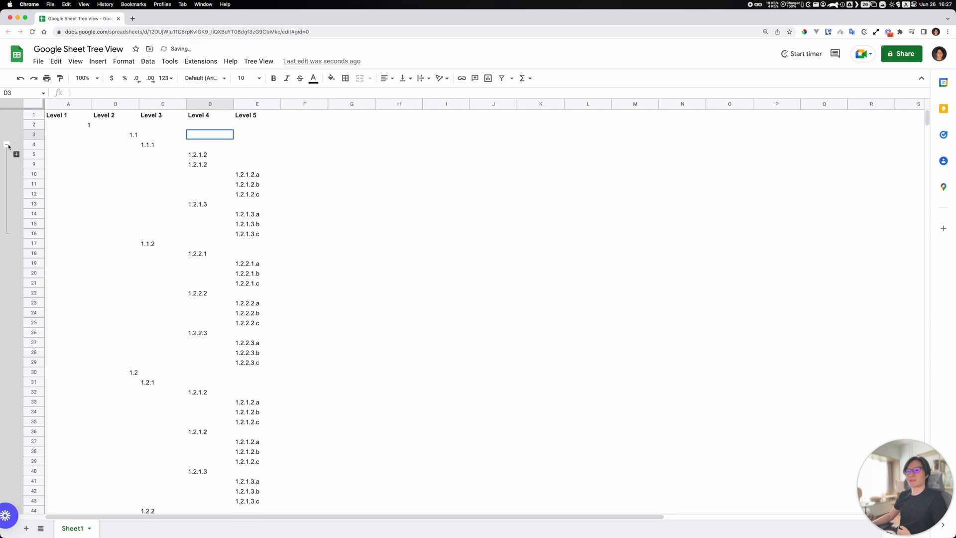
pyautogui.click(8, 144)
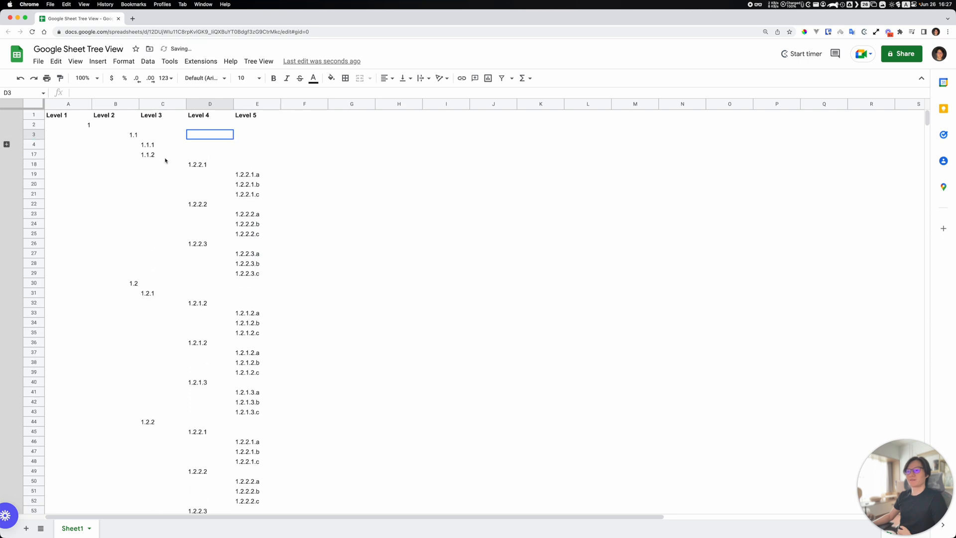
pyautogui.click(115, 155)
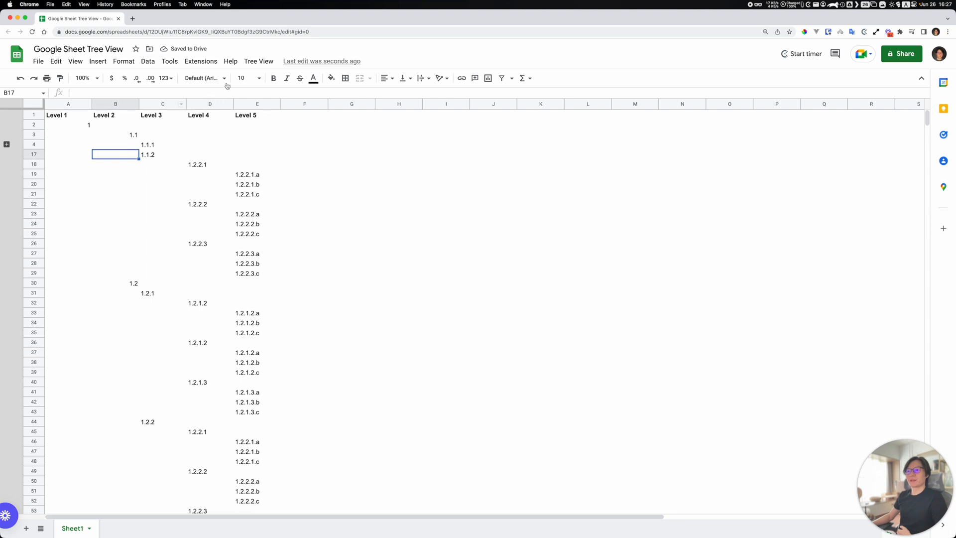
# Open the Tree View add-on menu to create the nested row groups
pyautogui.click(258, 61)
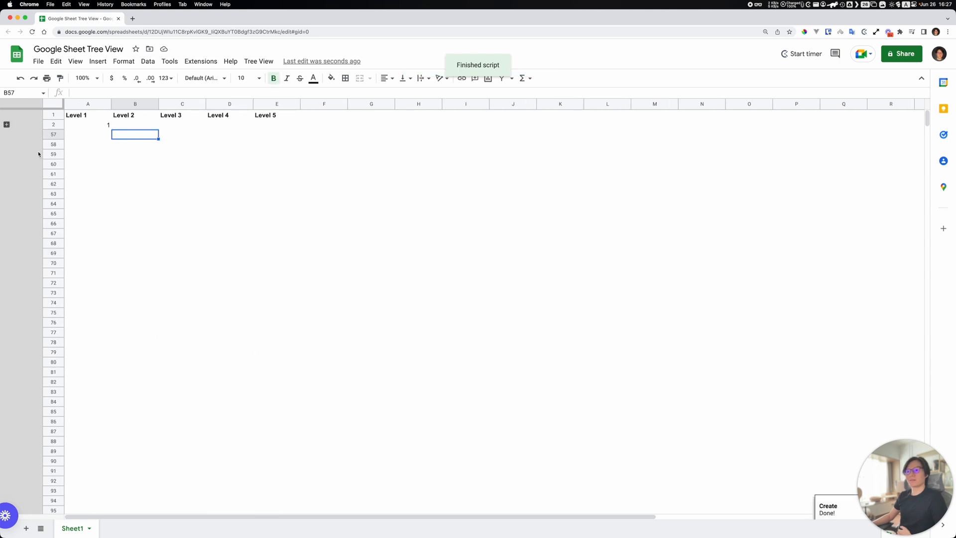
pyautogui.moveTo(437, 144)
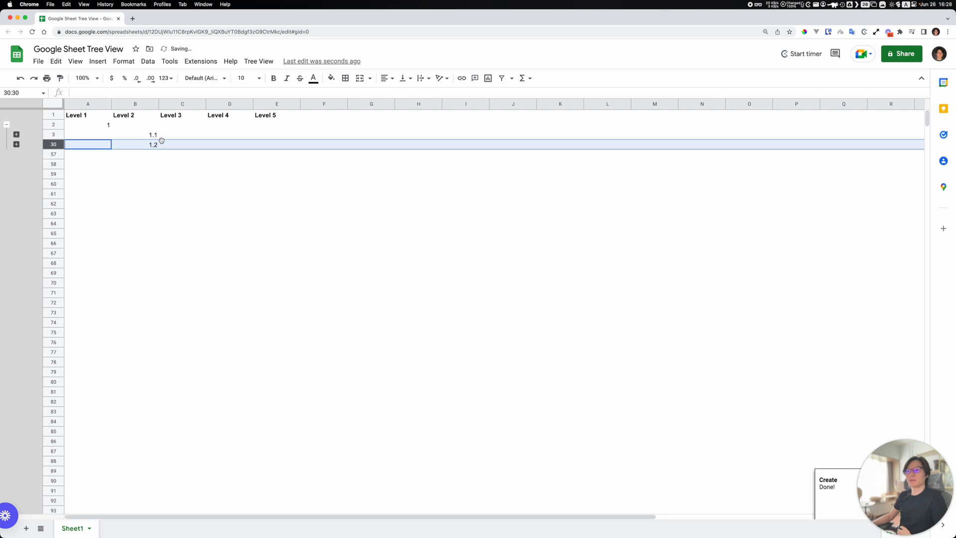
# Expand the 1.1 and 1.1.1 branches and relabel the Level 4 entry in D9 as 1.1.1.2
pyautogui.click(153, 134)
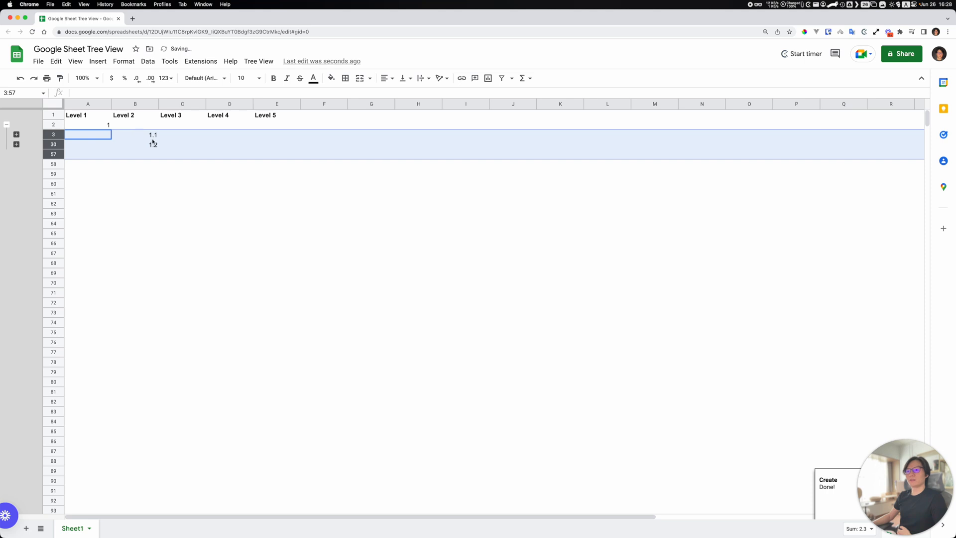
pyautogui.click(135, 144)
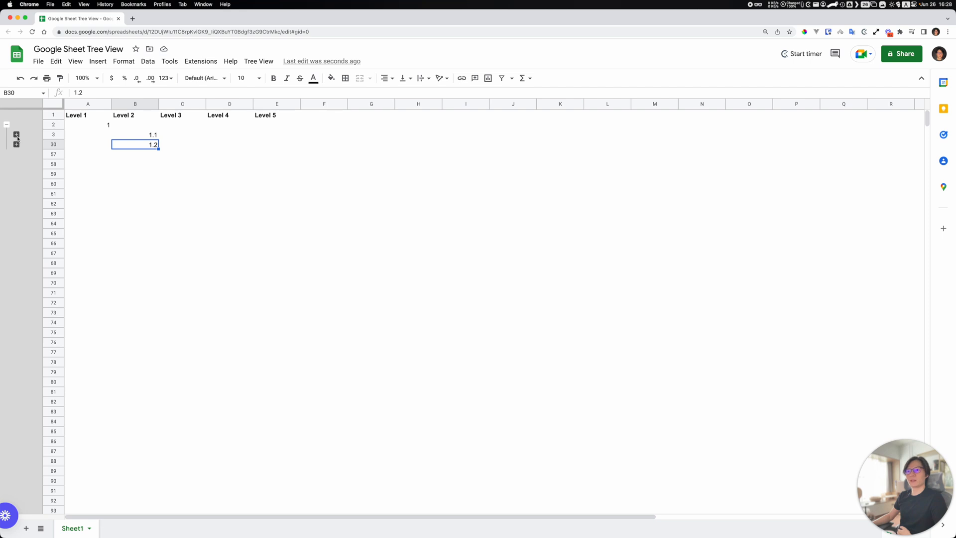
pyautogui.click(25, 143)
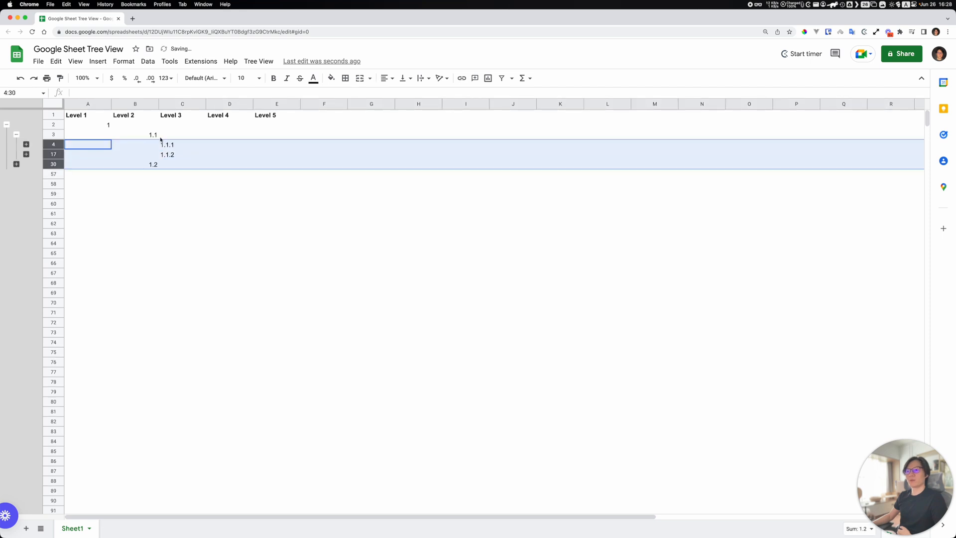
pyautogui.click(182, 144)
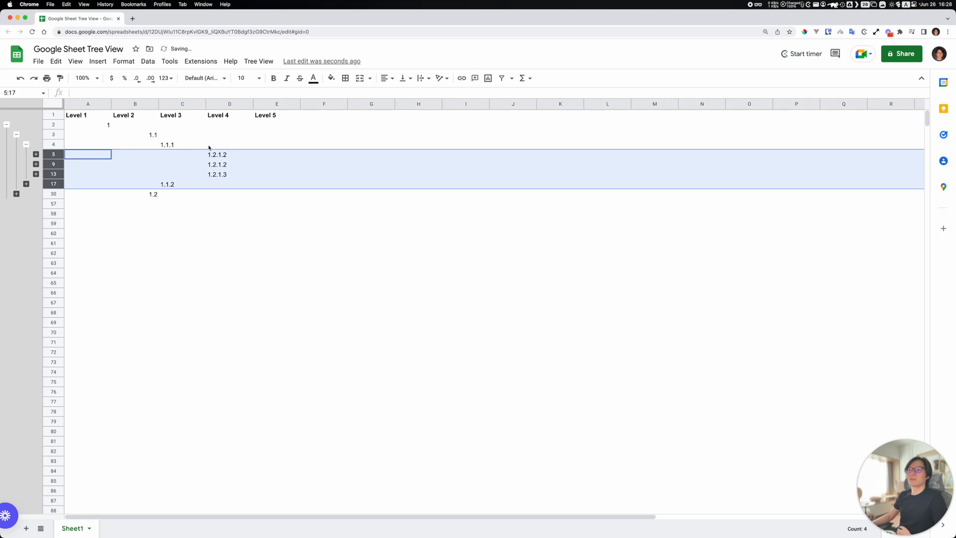
pyautogui.click(216, 154)
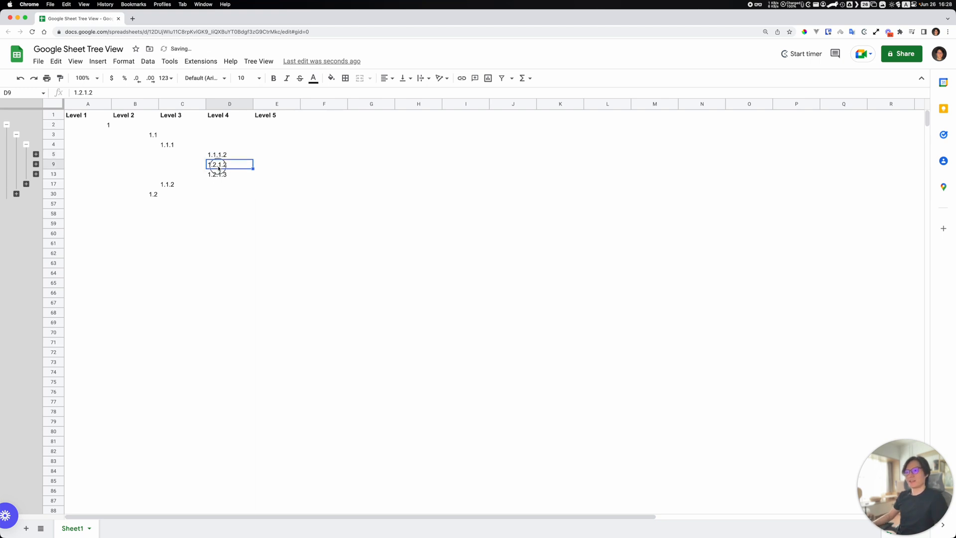
pyautogui.write('1.1.1.2')
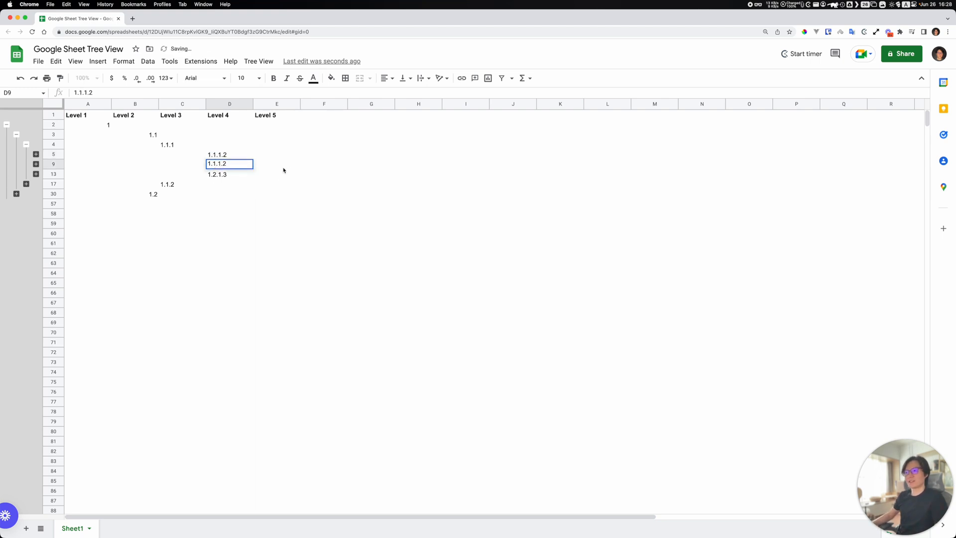
pyautogui.click(229, 173)
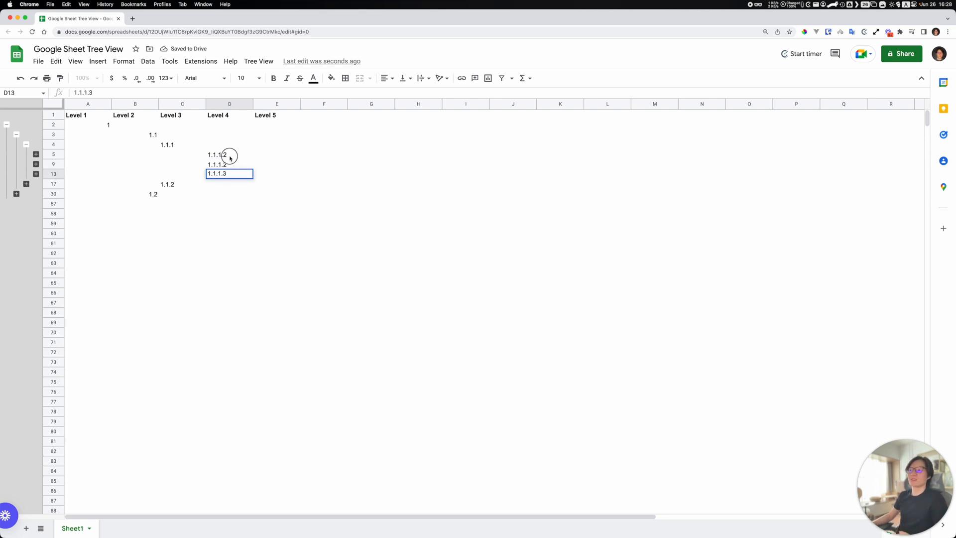
# Relabel D5 as 1.1.1.1 and its Level 5 children as 1.1.1.1.a, 1.1.1.1.c and 1.1.1.1.b
pyautogui.click(229, 153)
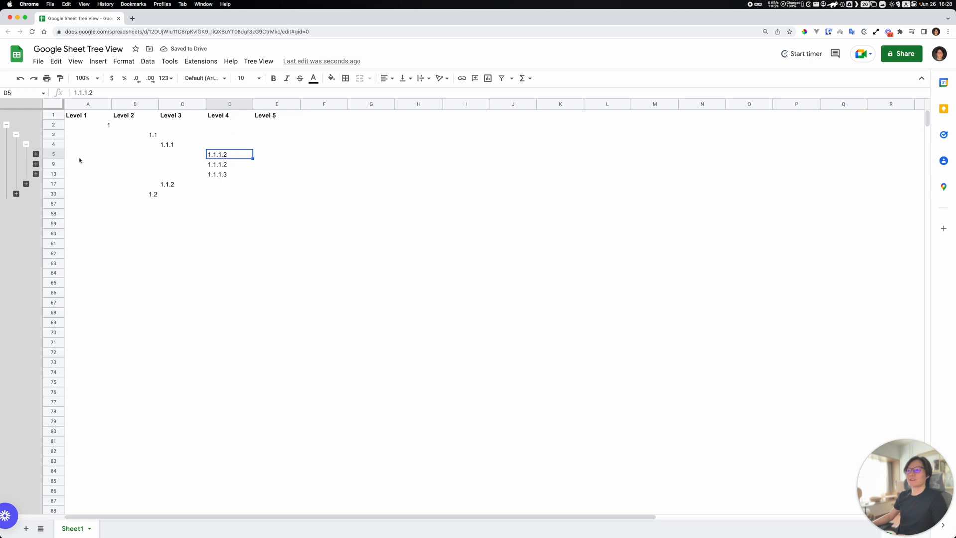
pyautogui.moveTo(267, 174)
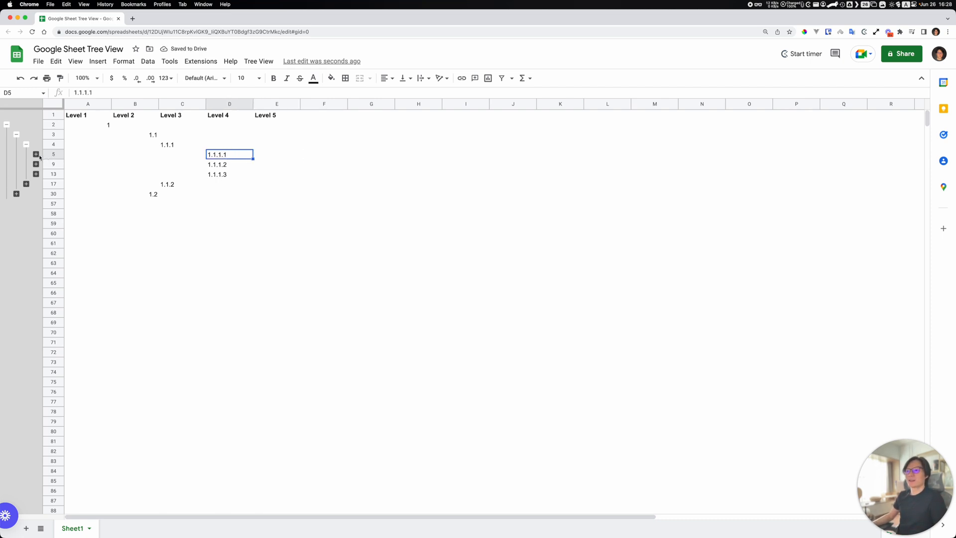
pyautogui.click(35, 153)
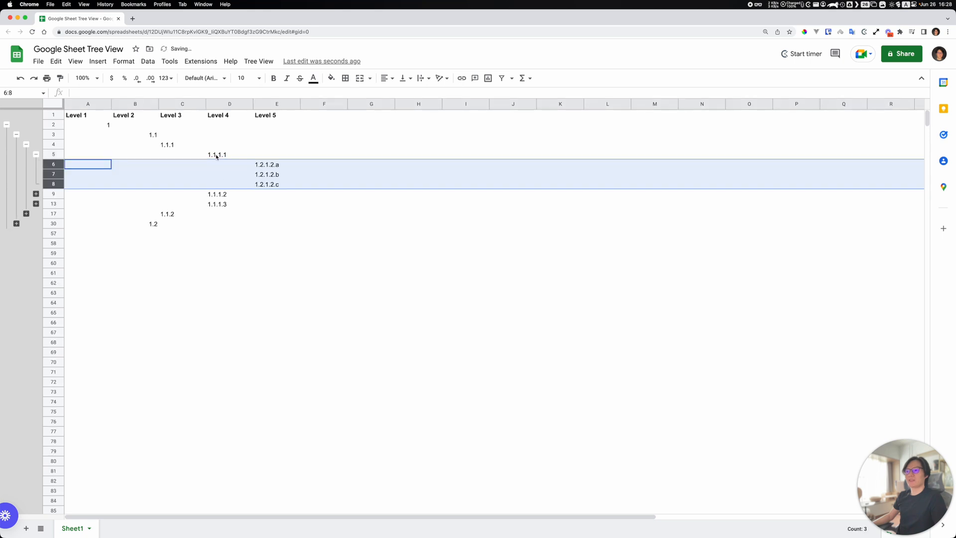
pyautogui.click(277, 163)
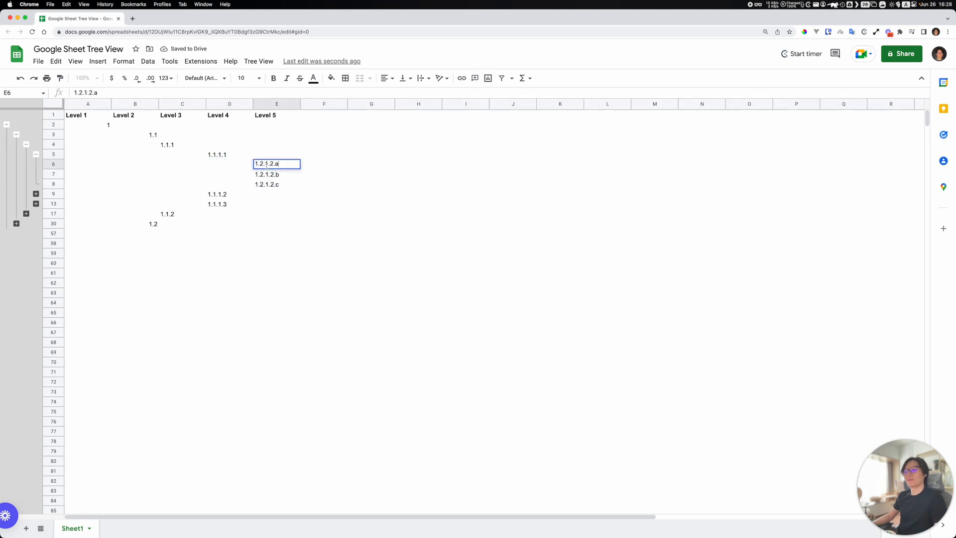
pyautogui.write('1.1.1.2.a')
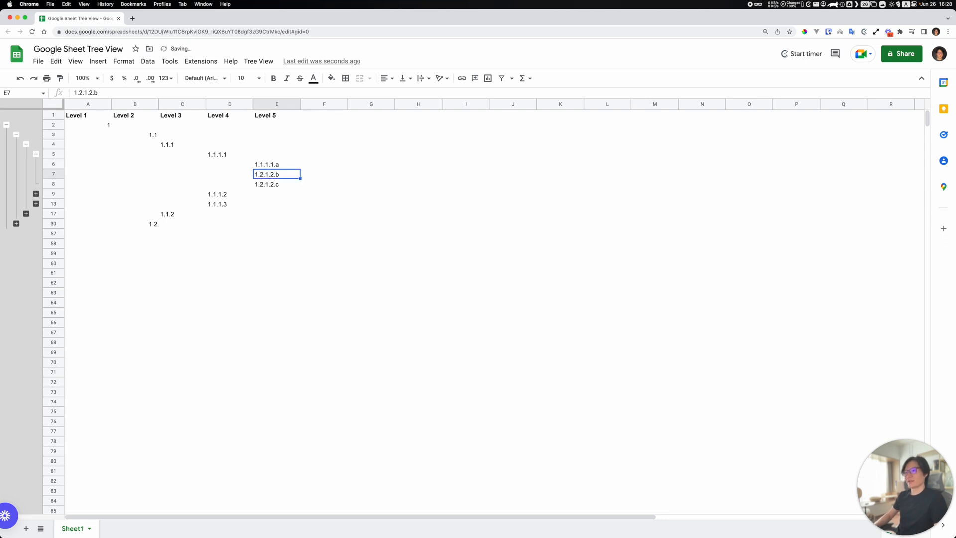
pyautogui.click(277, 164)
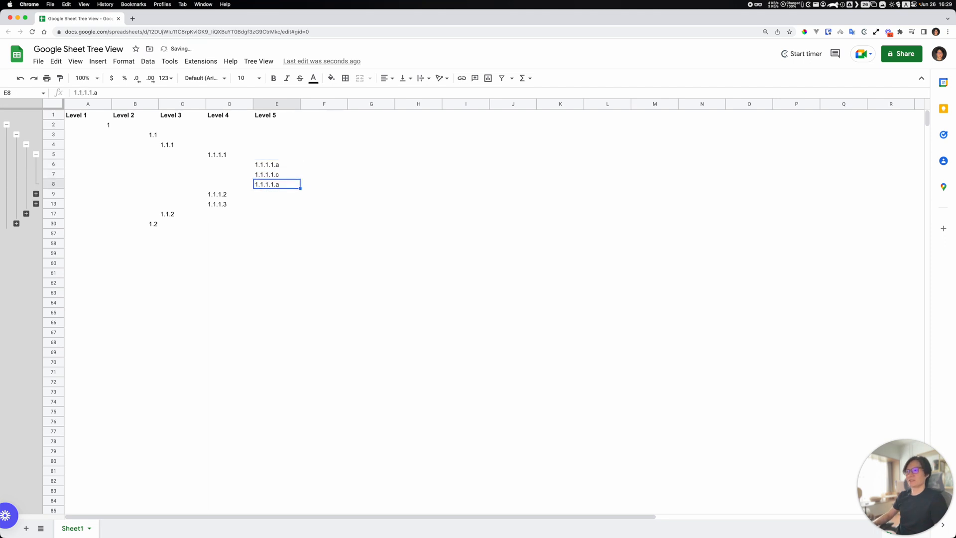
pyautogui.press('Backspace')
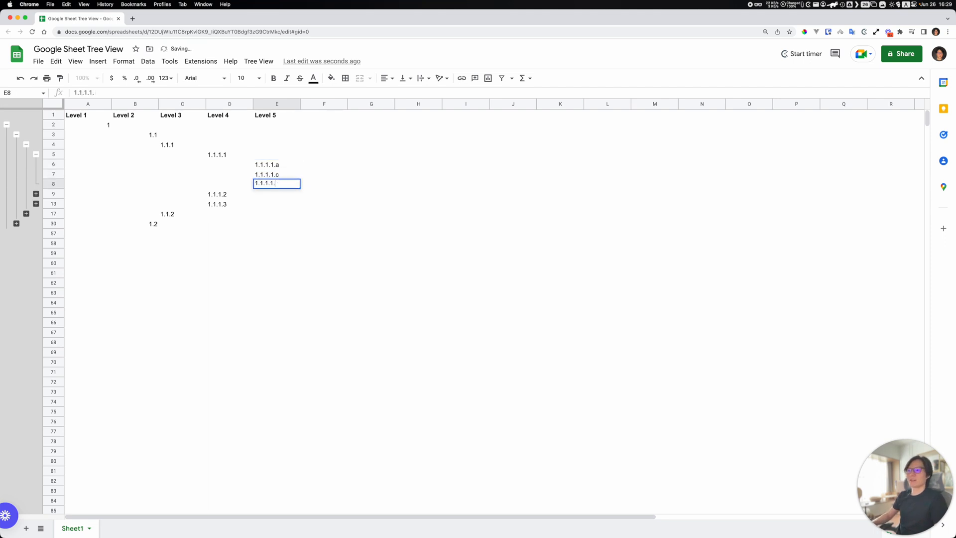
pyautogui.click(259, 60)
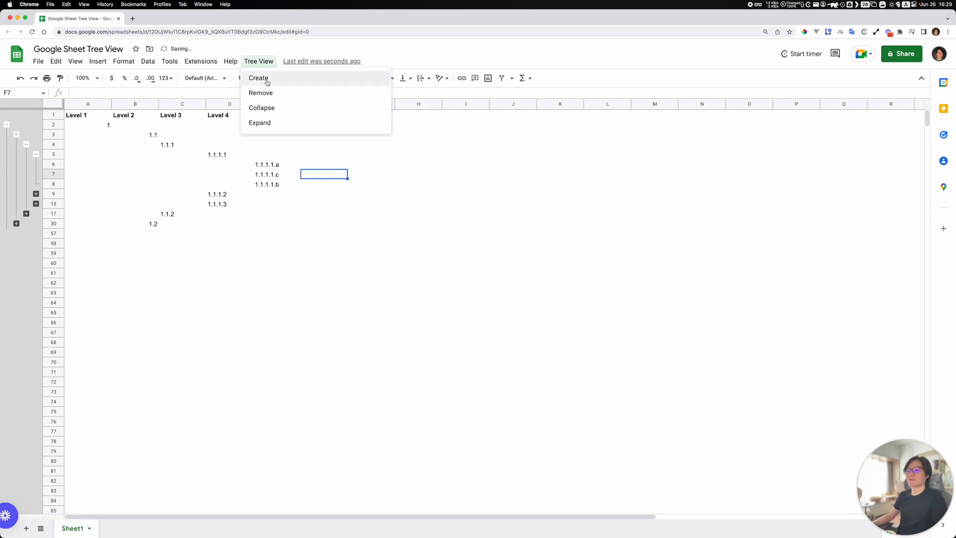
pyautogui.moveTo(44, 280)
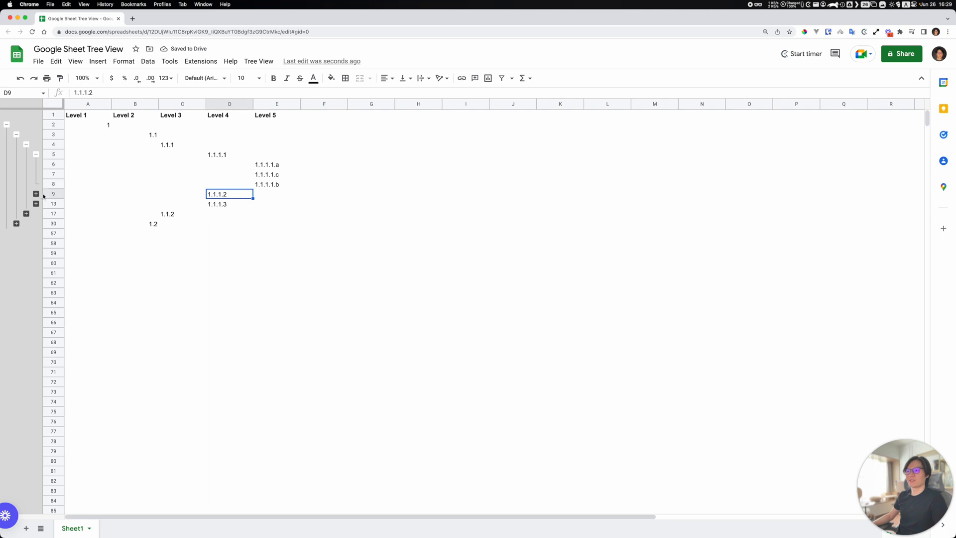
# Expand the row groups at rows 9, 18, 30 and 36 to show 1.1.2 and 1.2 sub-entries
pyautogui.click(36, 194)
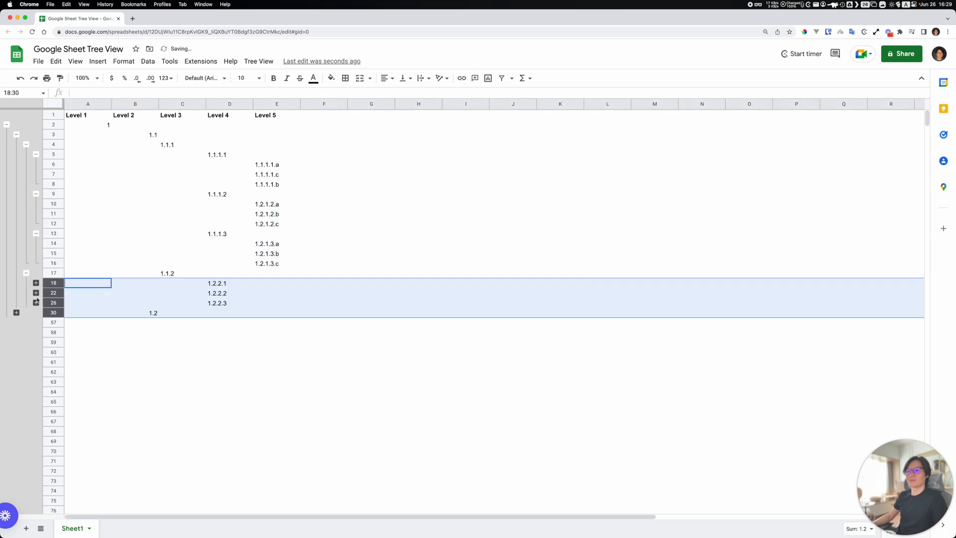
pyautogui.click(36, 283)
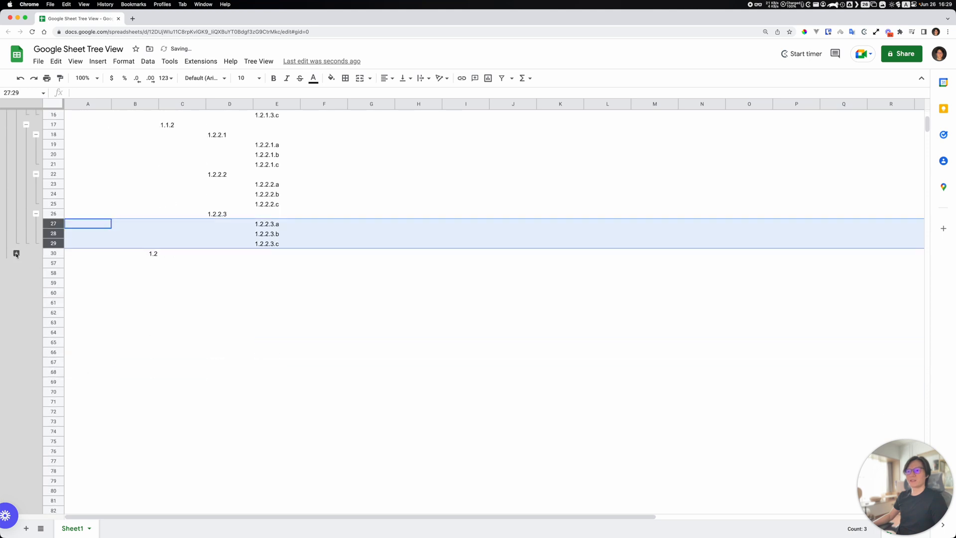
pyautogui.click(16, 253)
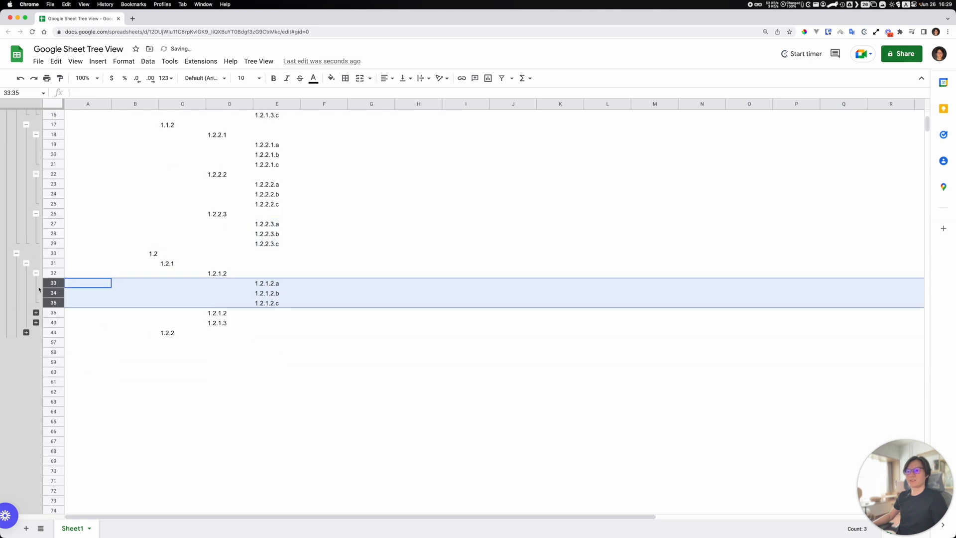
pyautogui.click(35, 312)
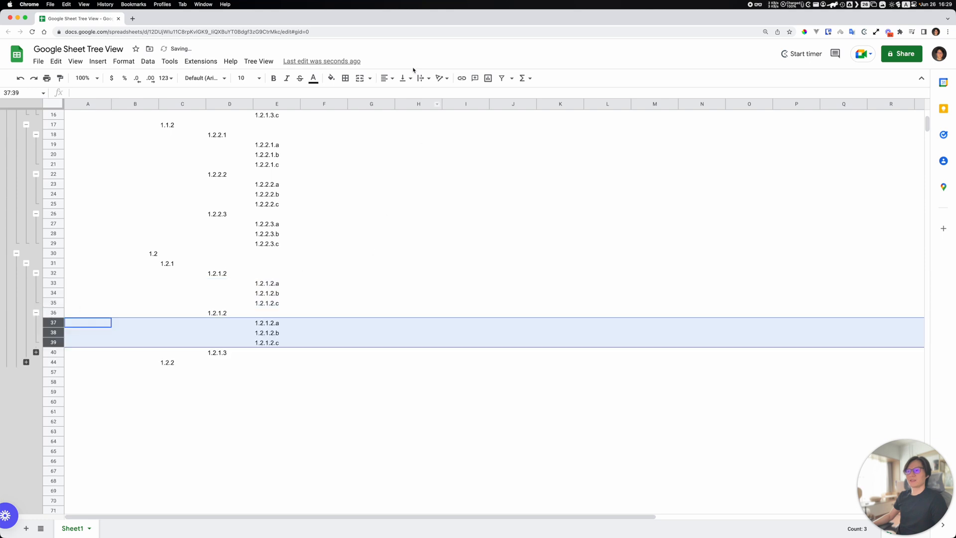
pyautogui.click(258, 61)
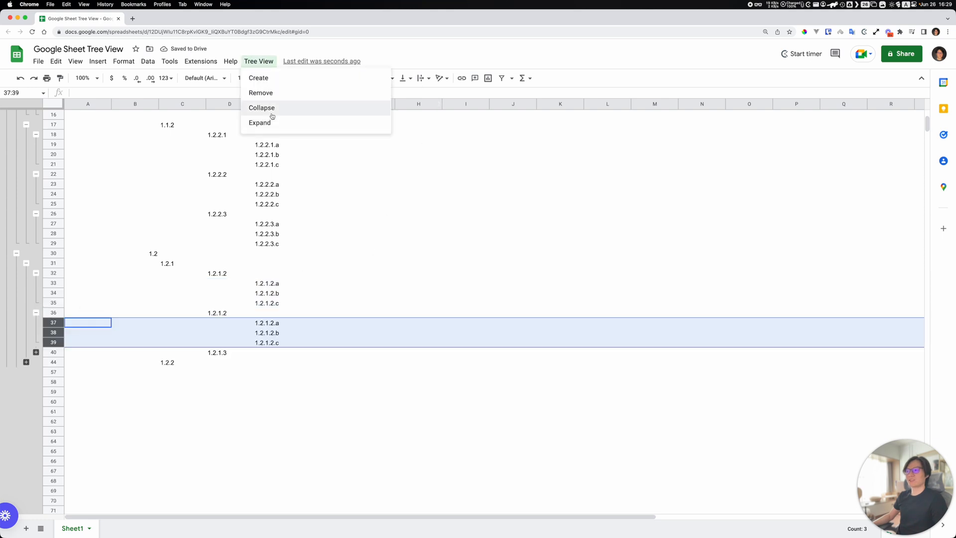
# Run Tree View's collapse and then expand commands so every outline level shows
pyautogui.click(259, 122)
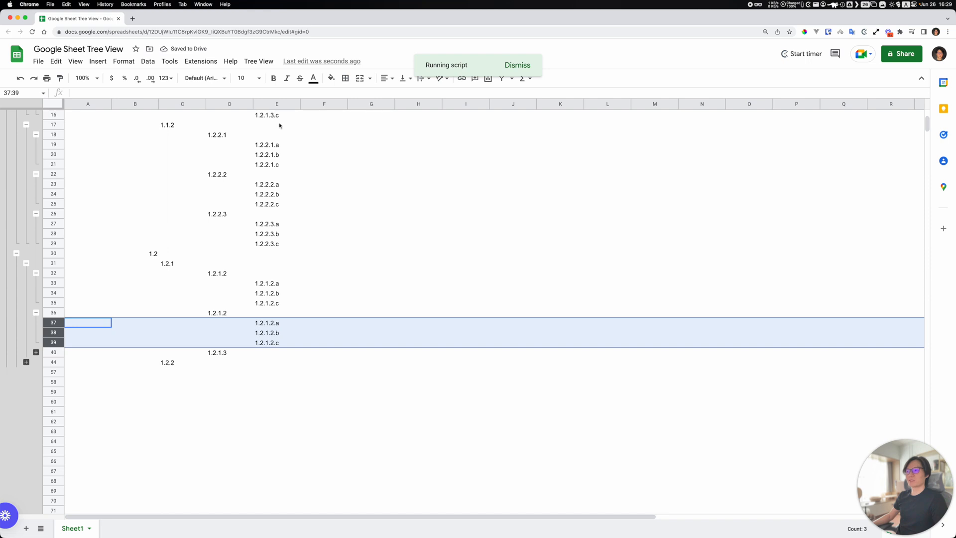
pyautogui.click(259, 60)
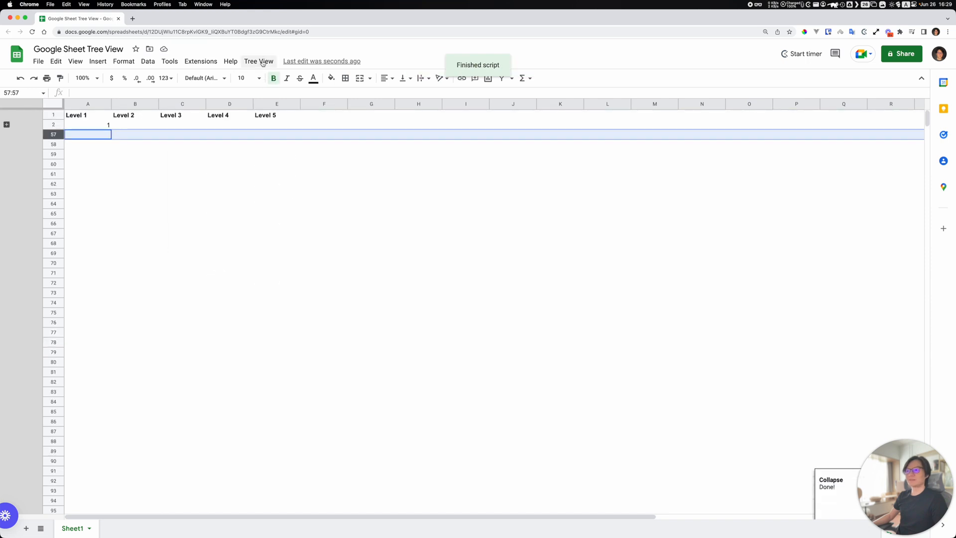
pyautogui.click(258, 60)
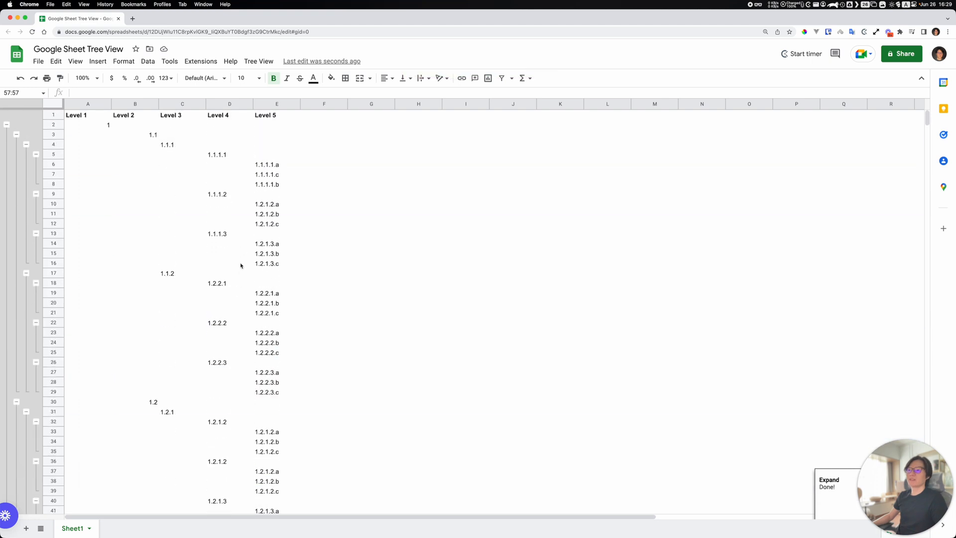
pyautogui.moveTo(71, 106)
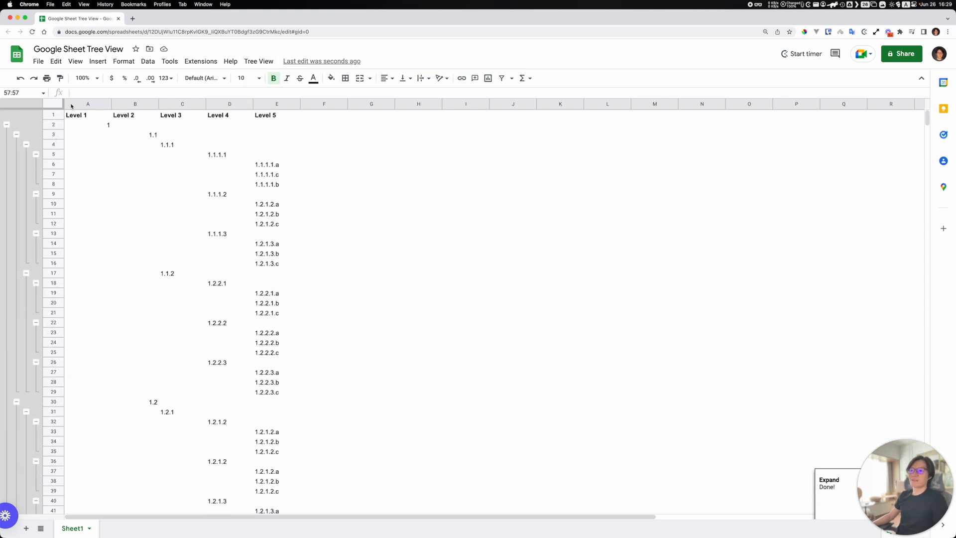
pyautogui.moveTo(141, 118)
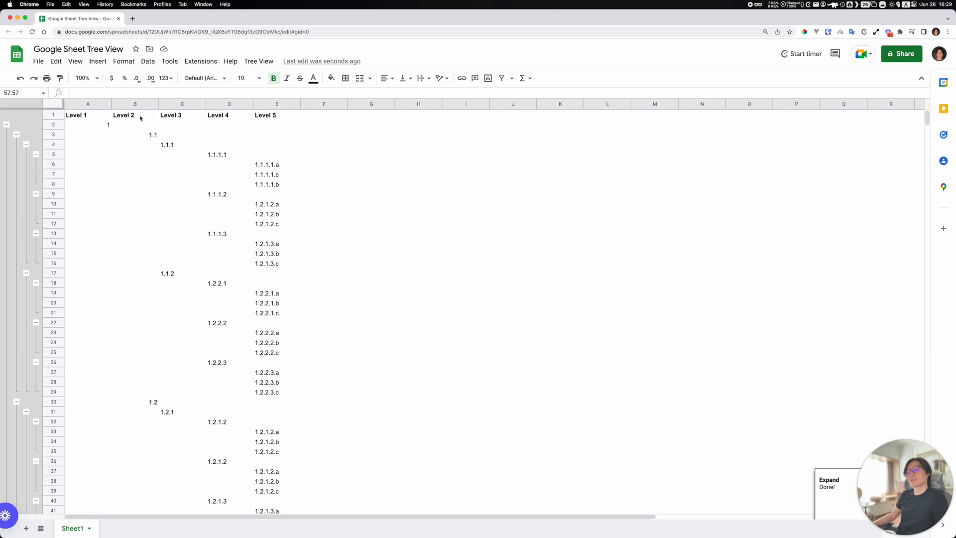
pyautogui.moveTo(163, 200)
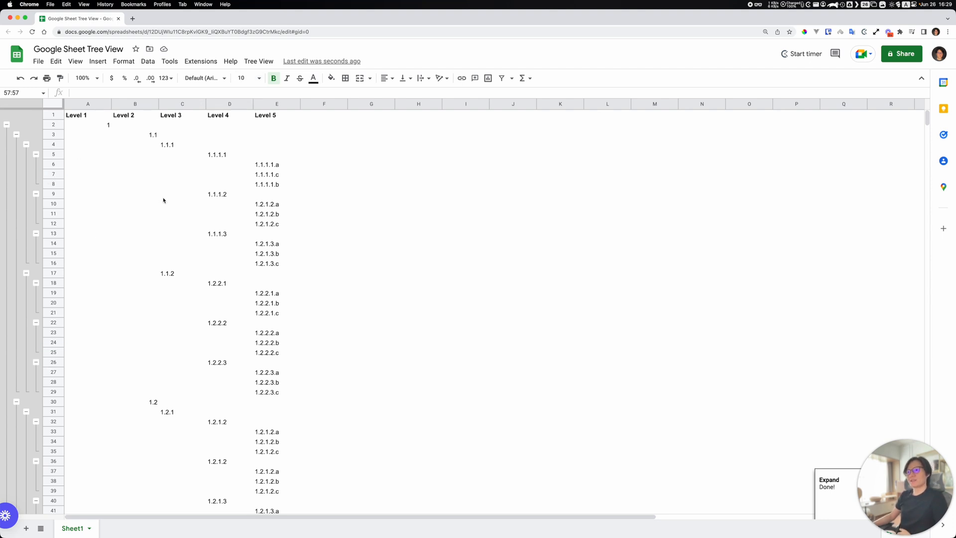
pyautogui.moveTo(506, 149)
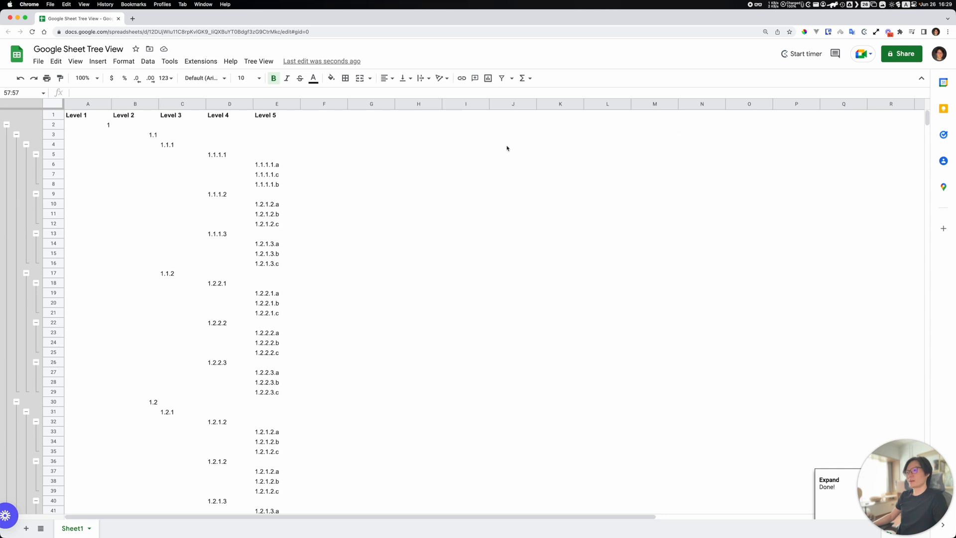
pyautogui.moveTo(327, 183)
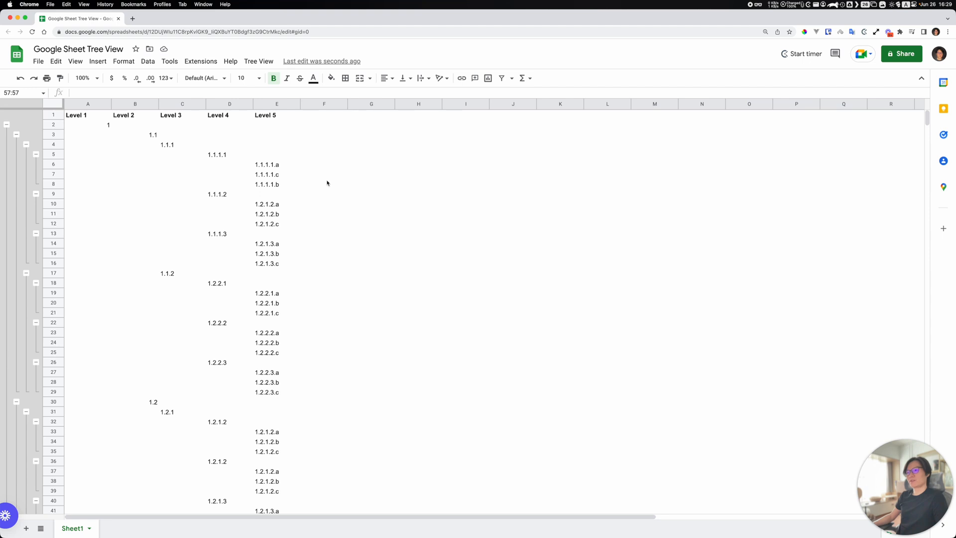
pyautogui.moveTo(238, 108)
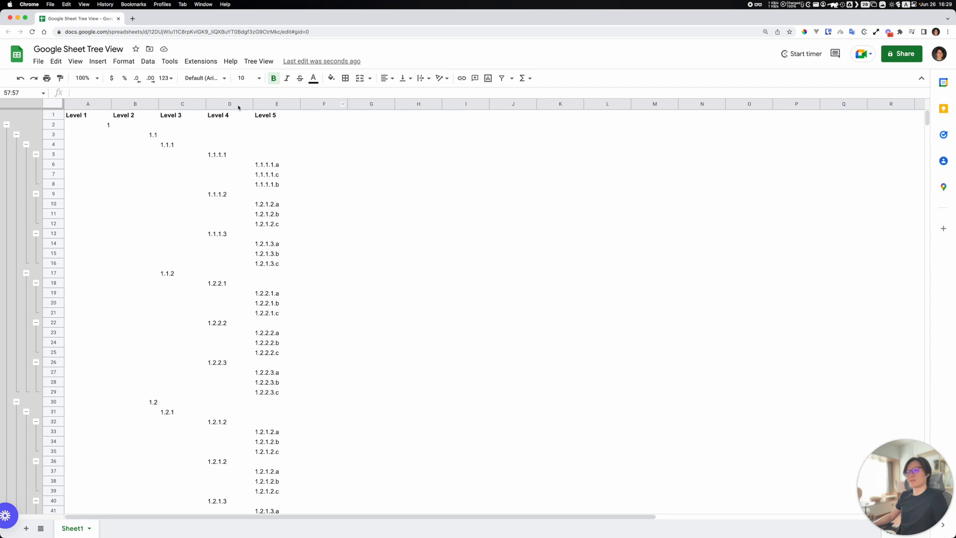
pyautogui.moveTo(71, 158)
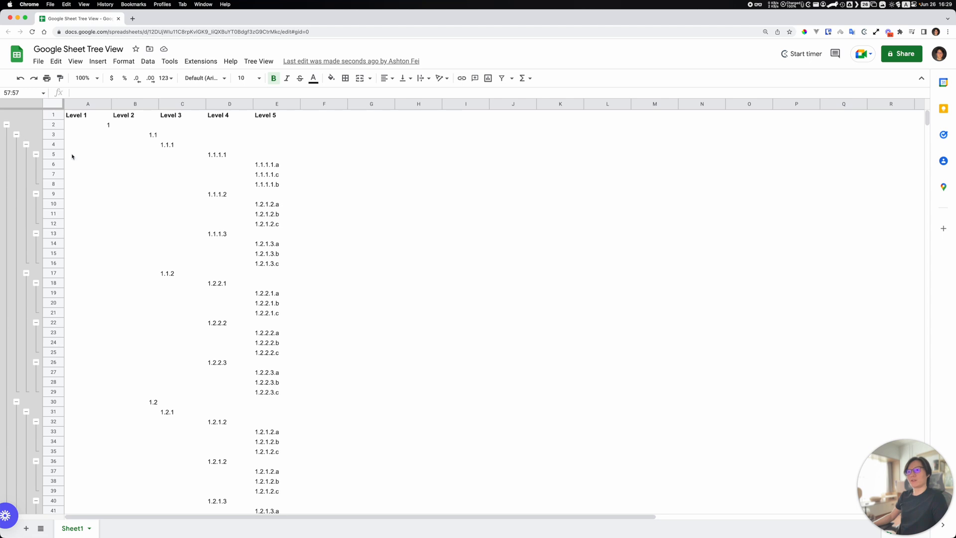
pyautogui.moveTo(67, 231)
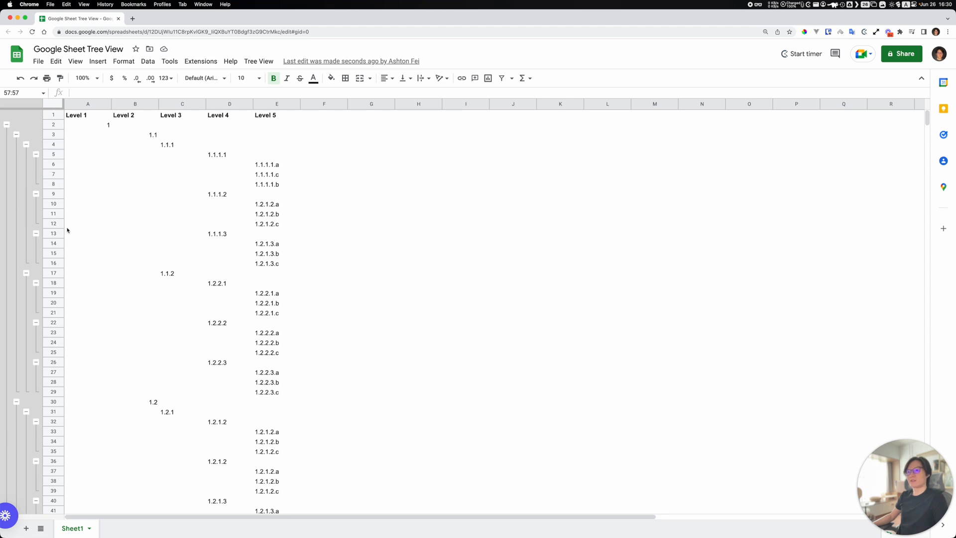
pyautogui.moveTo(163, 135)
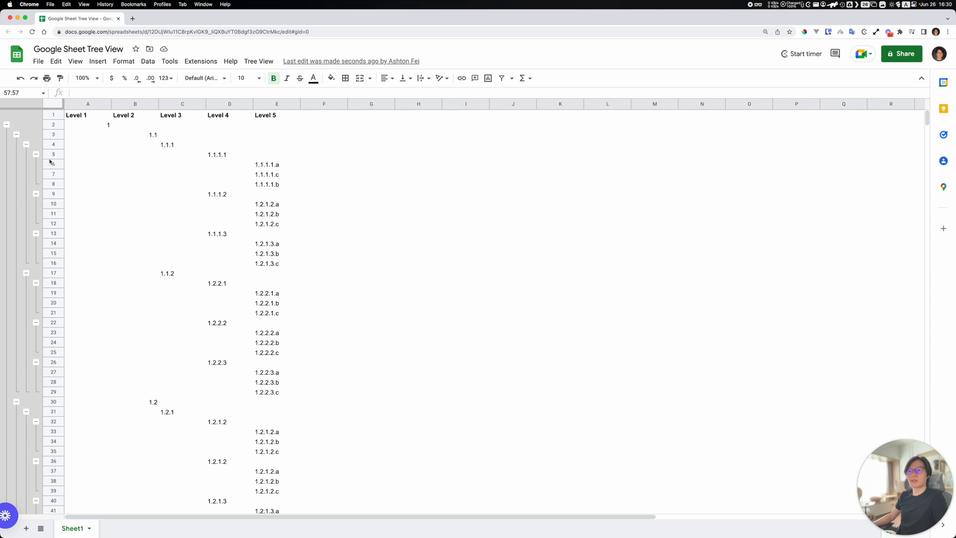
# Fold the Level 5 groups under 1.1.1.1 and the next Level 4 entry, then browse Format and Data menus
pyautogui.click(36, 176)
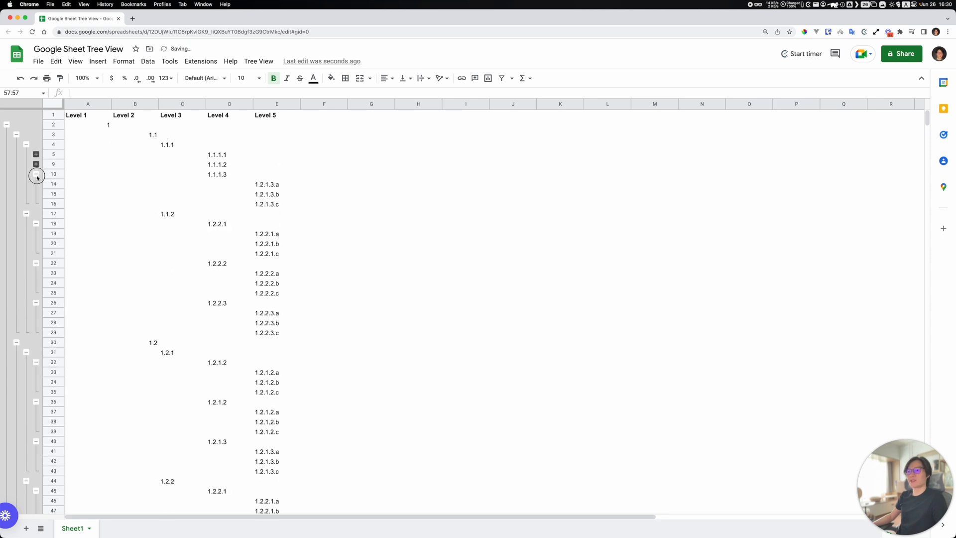
pyautogui.click(35, 176)
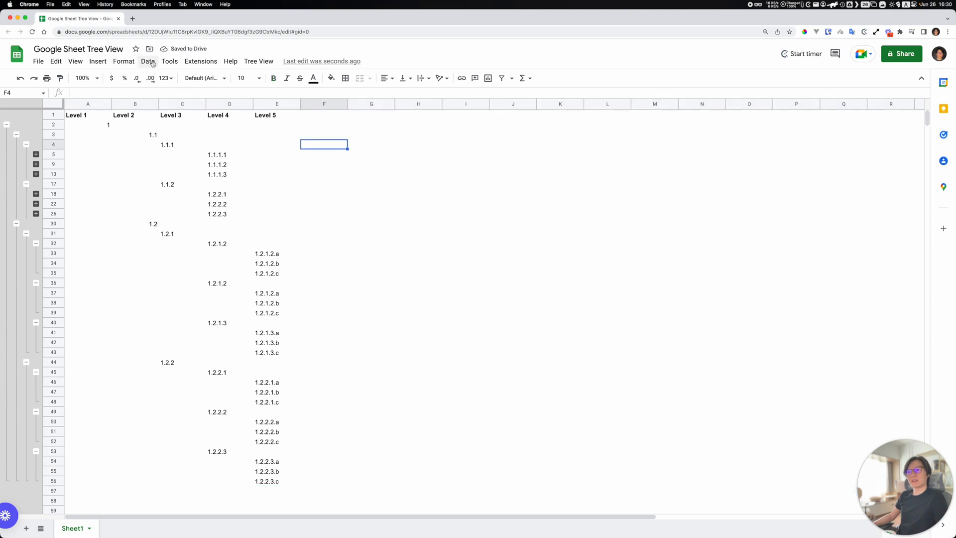
pyautogui.click(123, 61)
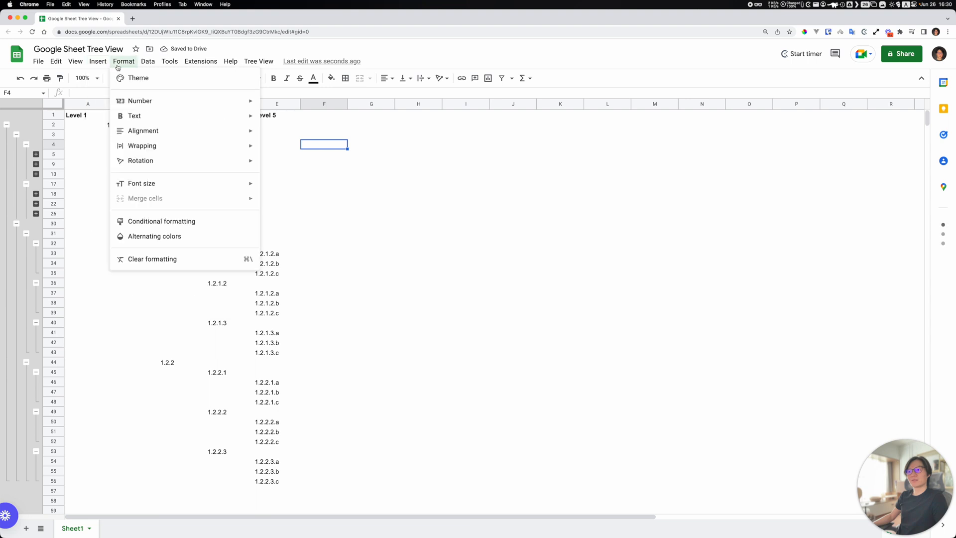
pyautogui.click(147, 61)
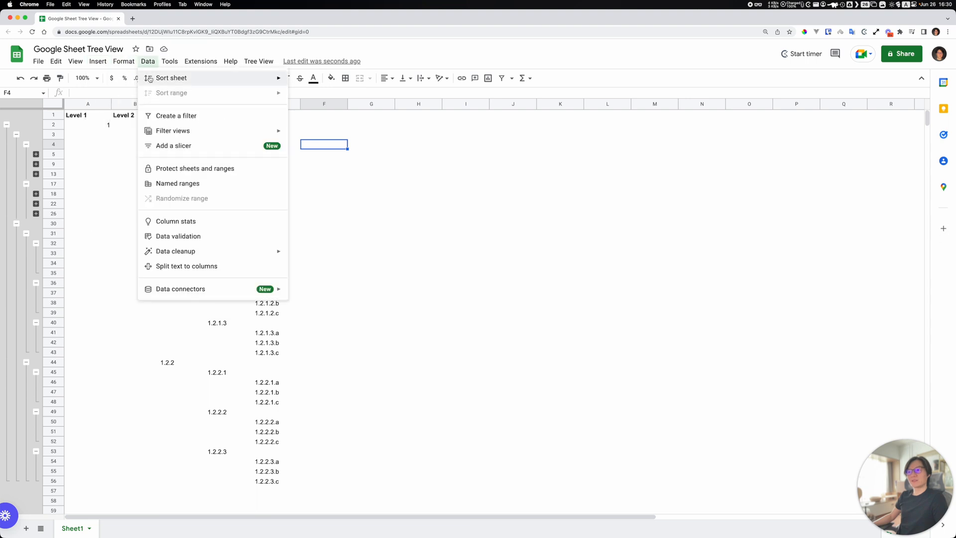
pyautogui.moveTo(192, 195)
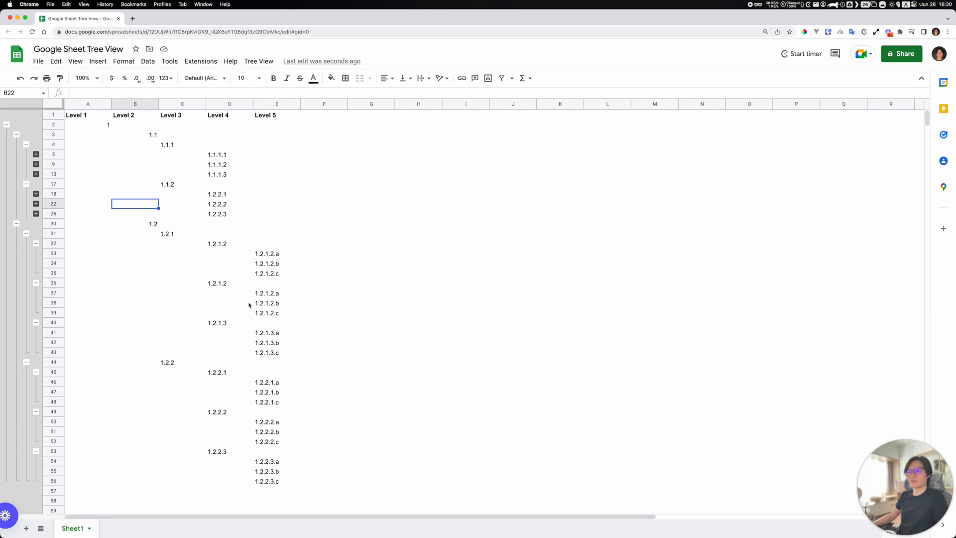
# Scroll down and select cell A57 as the starting row for the duplicated block
pyautogui.scroll(-3)
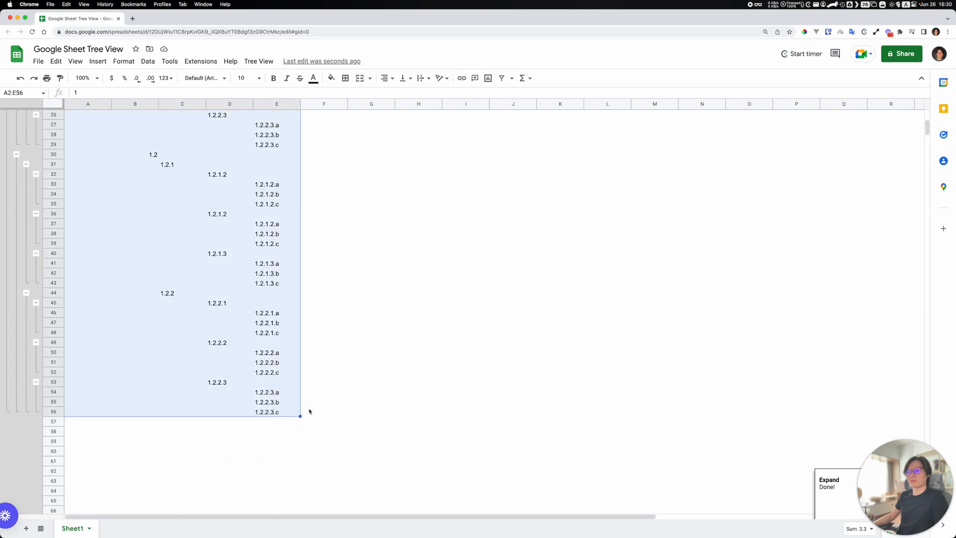
pyautogui.click(87, 421)
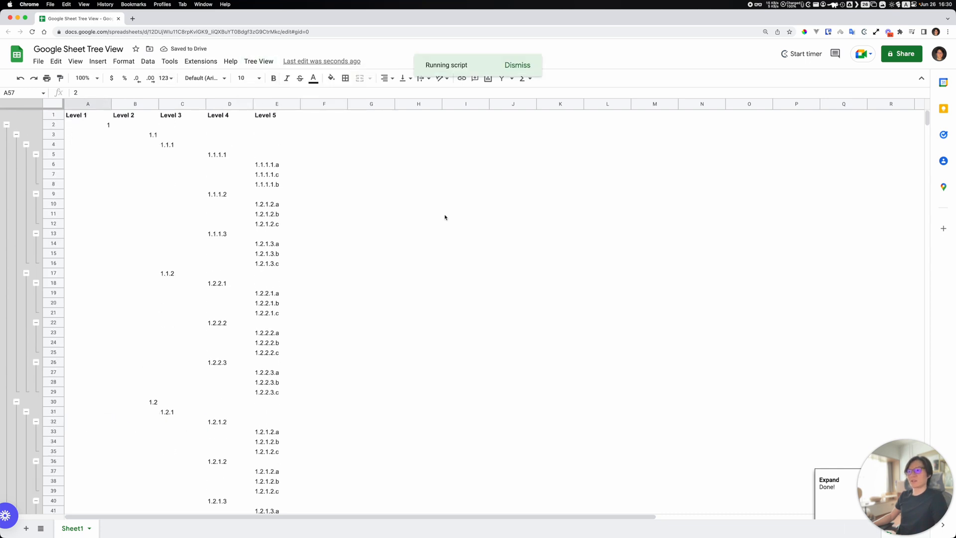
# Scroll through both outline blocks to check the rebuilt, collapsed row groups
pyautogui.scroll(-3)
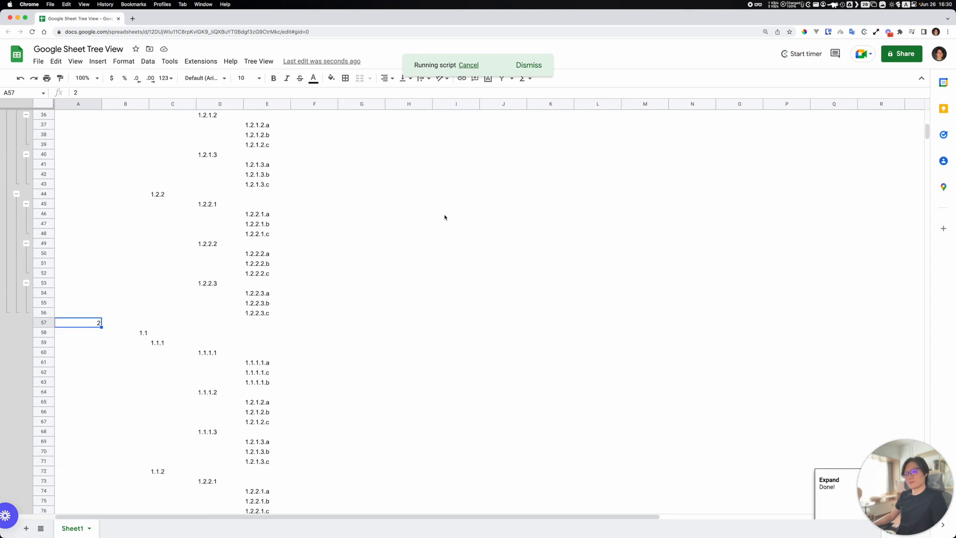
pyautogui.scroll(-3)
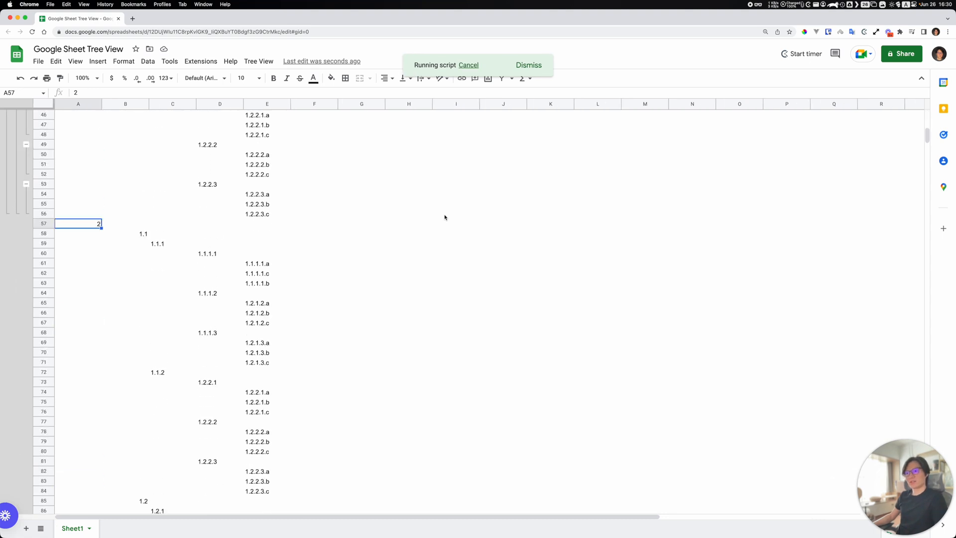
pyautogui.moveTo(111, 220)
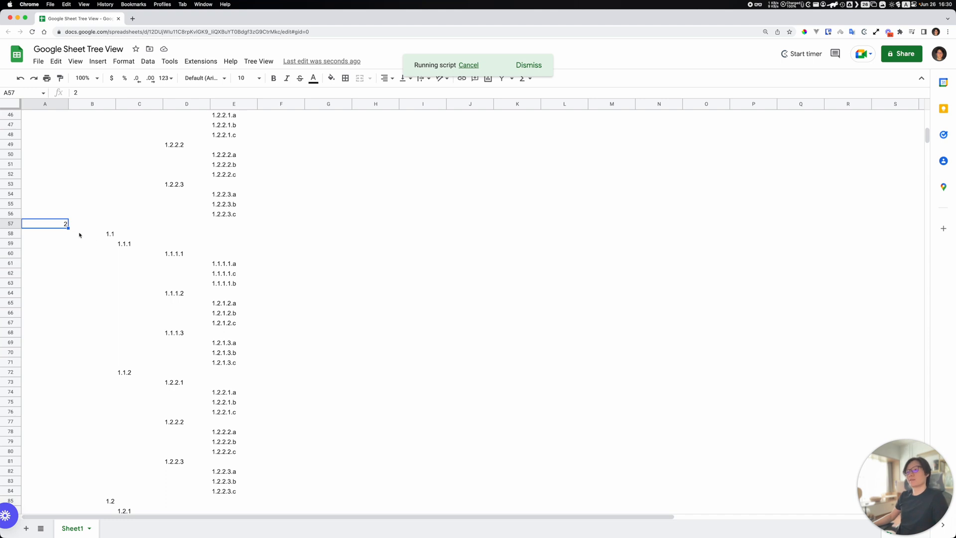
pyautogui.moveTo(192, 164)
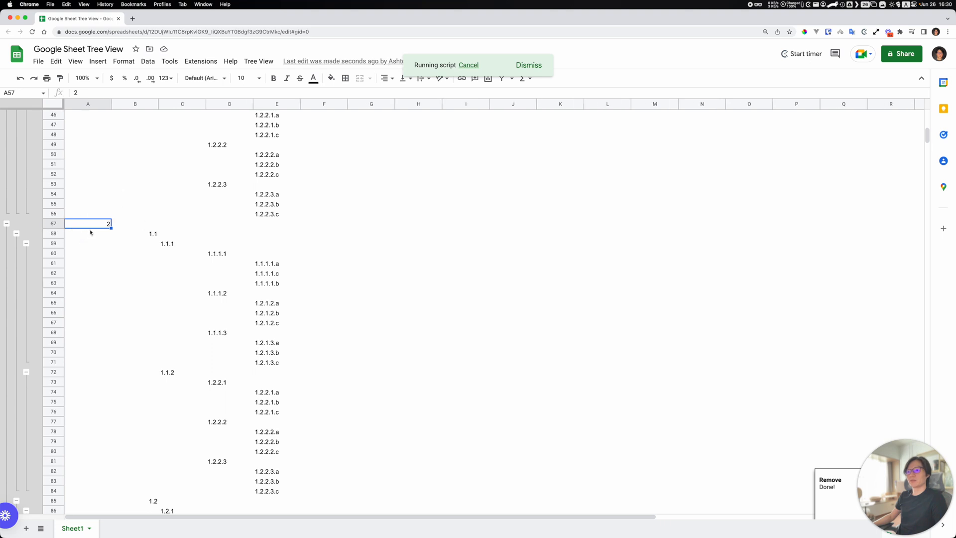
pyautogui.moveTo(74, 229)
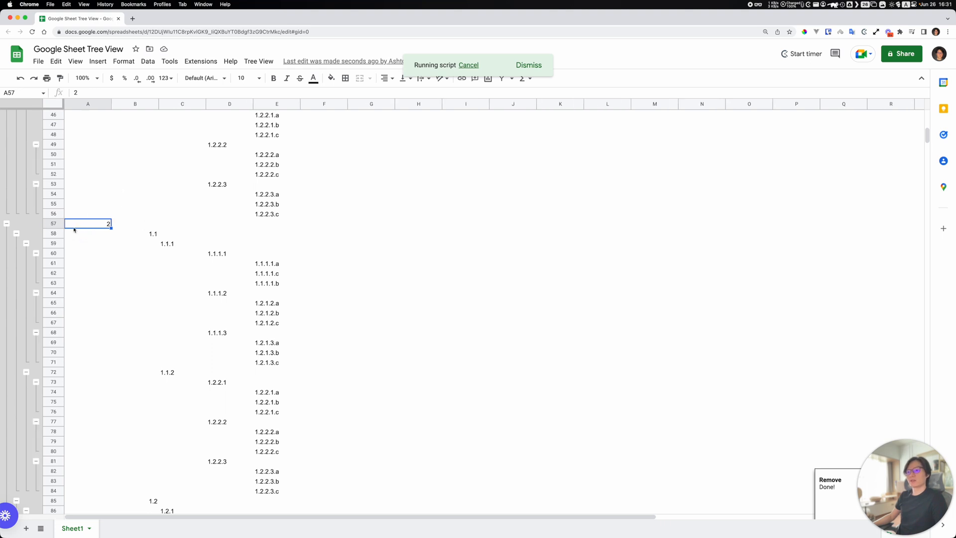
pyautogui.scroll(3)
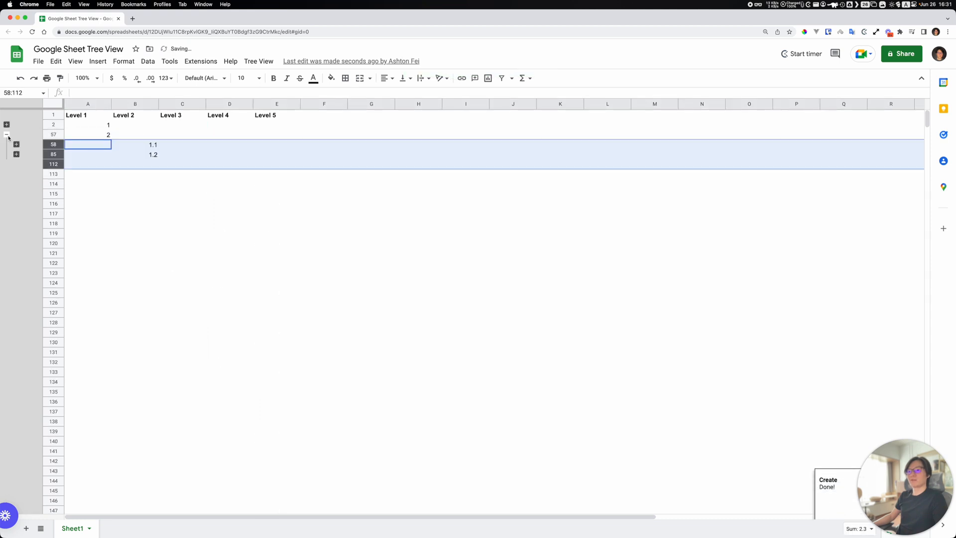
# Expand the row groups in outline blocks 1 and 2 to show third-level entries
pyautogui.click(7, 134)
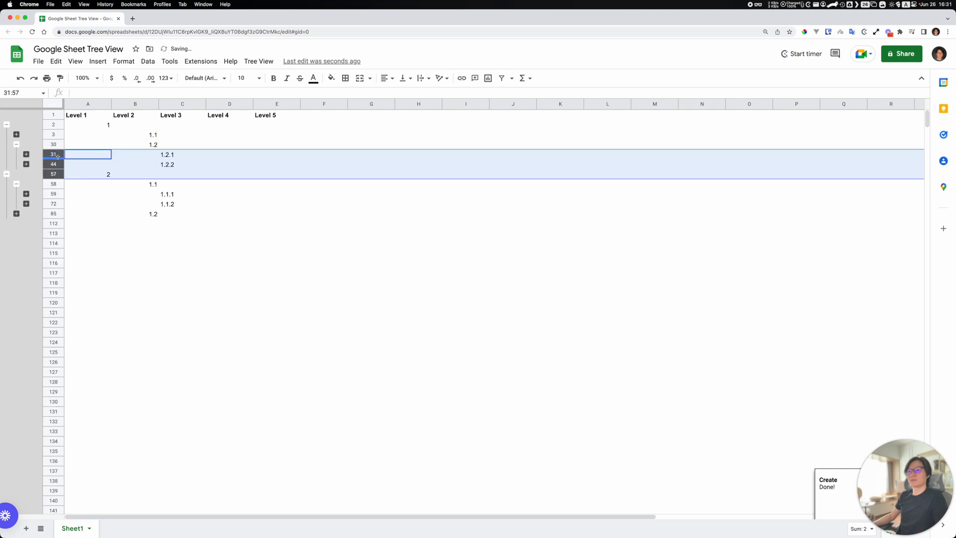
pyautogui.click(25, 144)
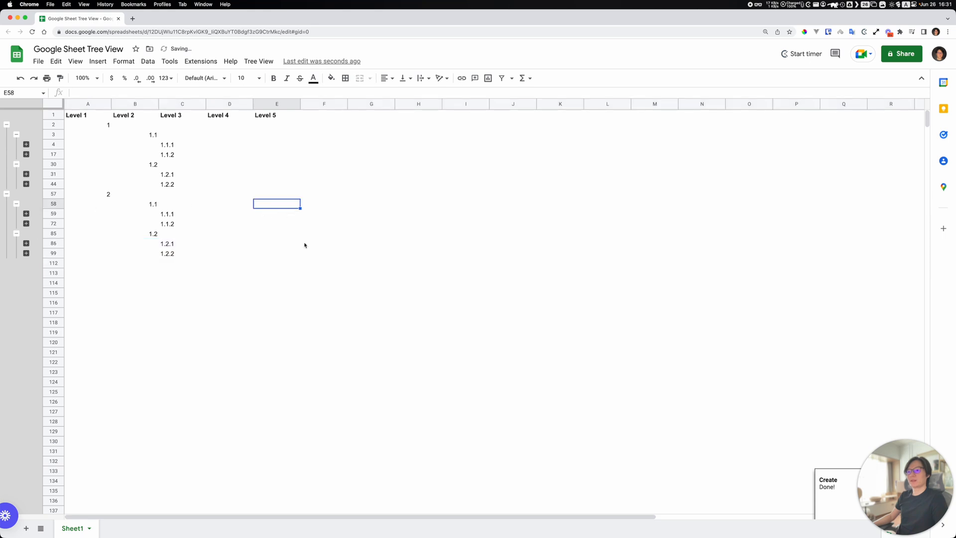
pyautogui.moveTo(337, 297)
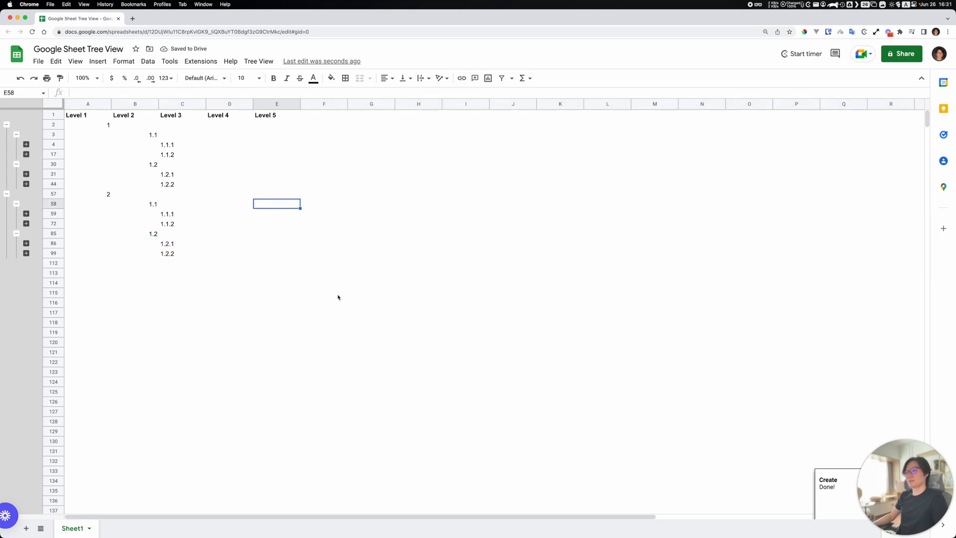
pyautogui.moveTo(234, 194)
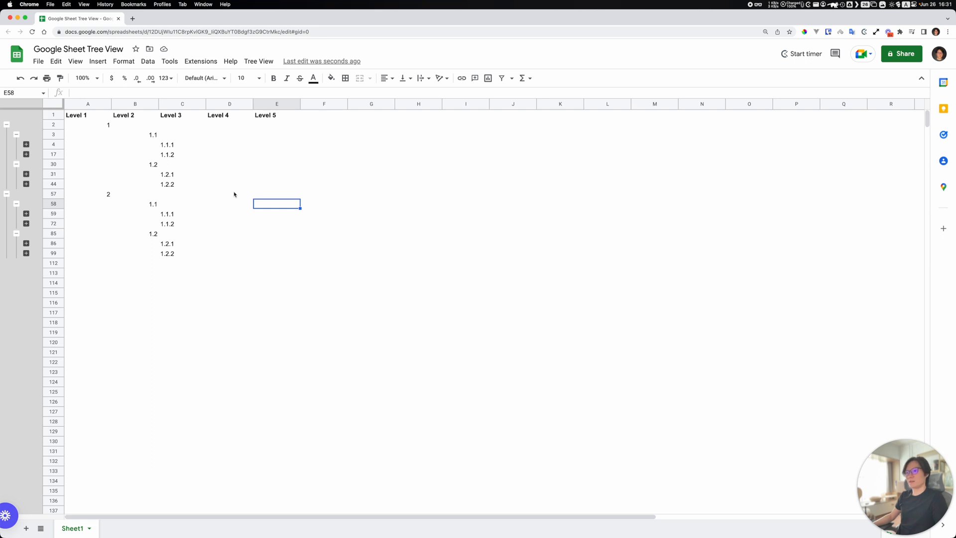
pyautogui.moveTo(149, 119)
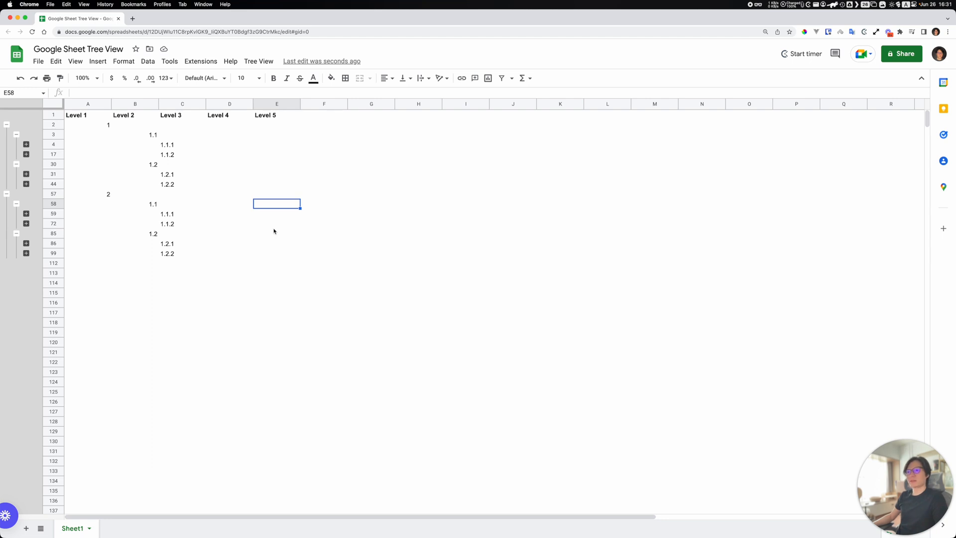
pyautogui.moveTo(244, 275)
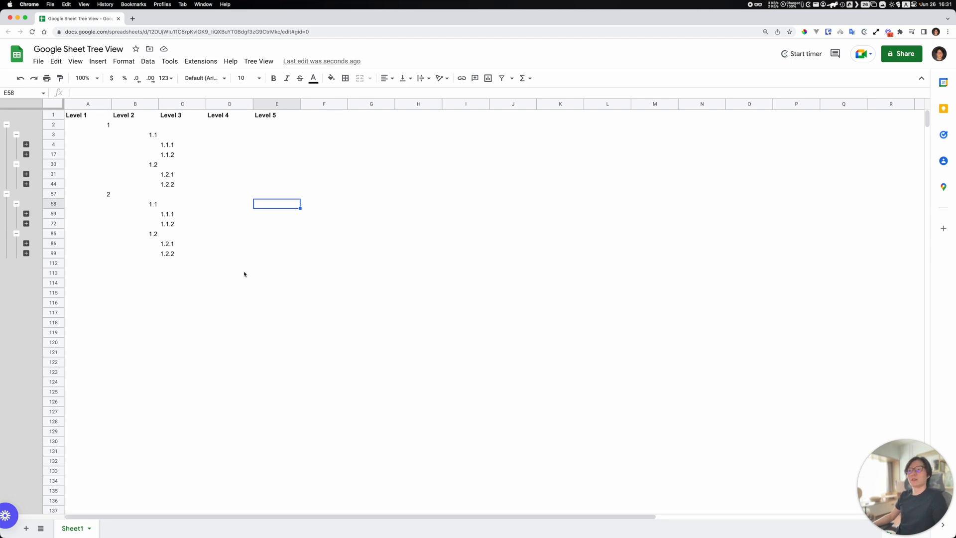